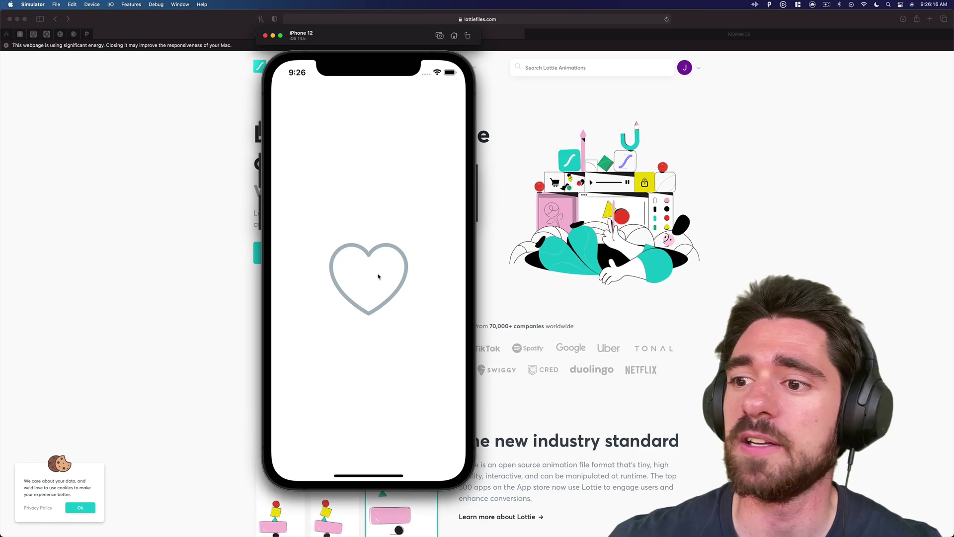
- Tap the heart in the iPhone 12 simulator demo to play its animation
click(369, 277)
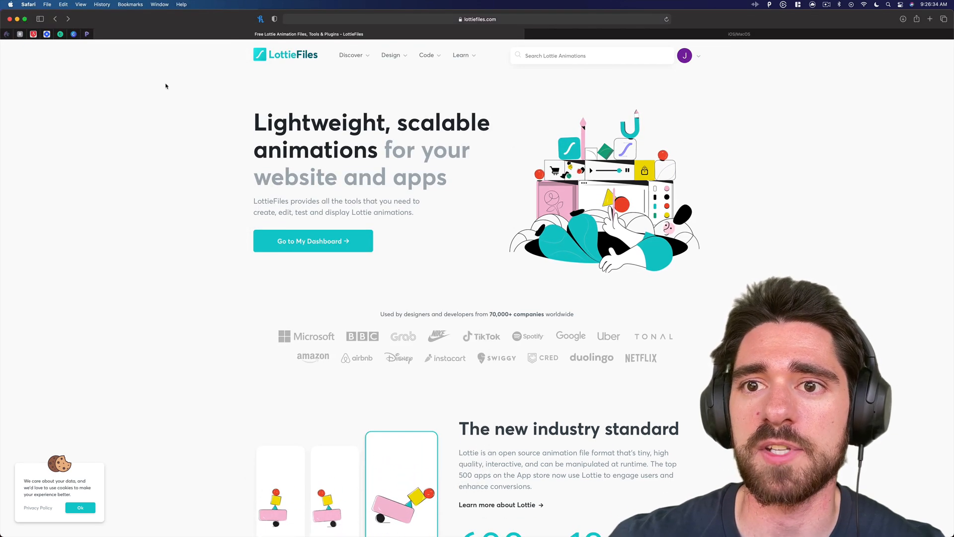
- Search LottieFiles for 'twitter heart' animations
click(427, 56)
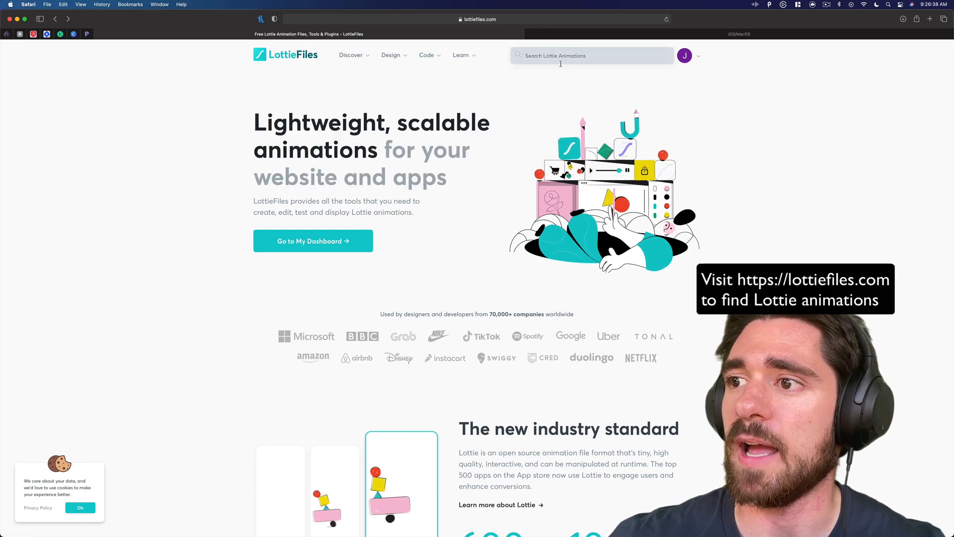
click(589, 55)
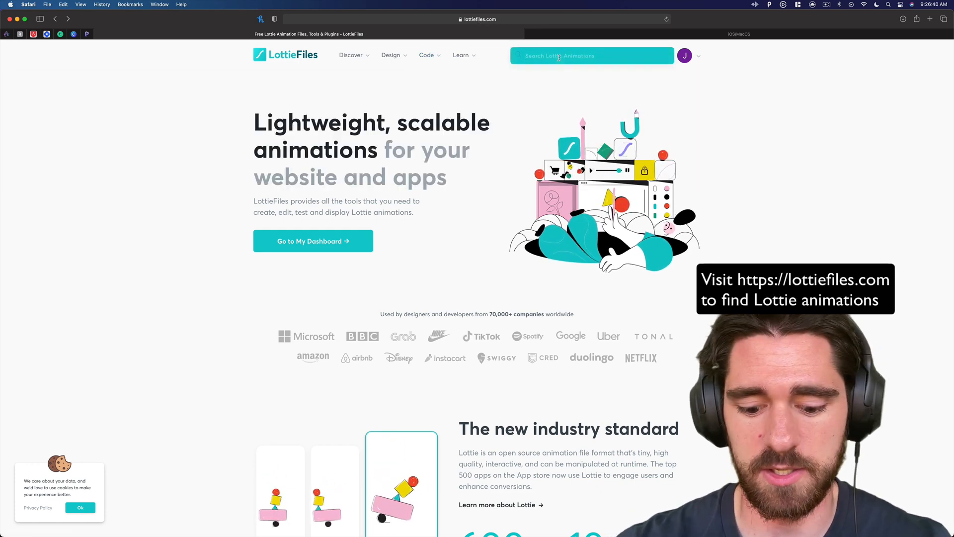
text(twitter heart)
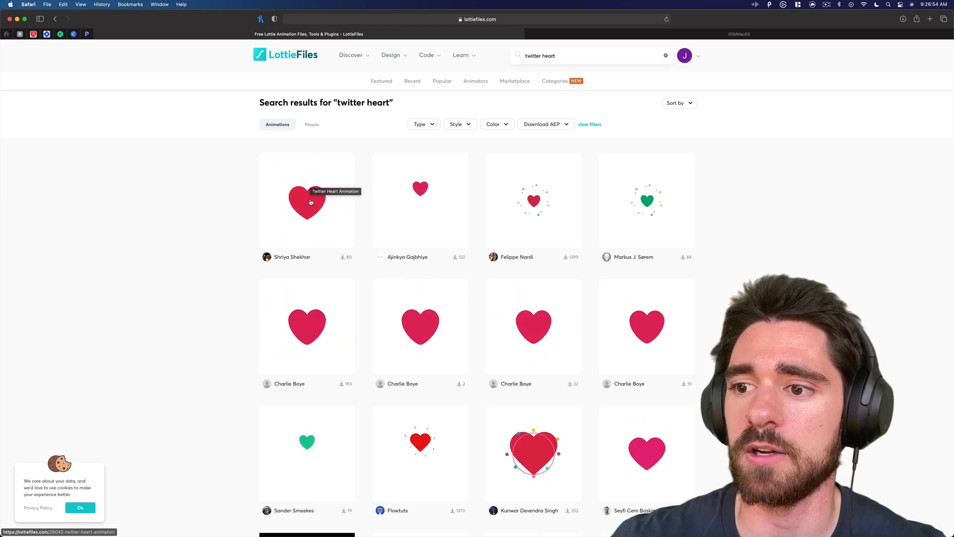
- Open the Twitter Heart Animation and download it as Lottie JSON
click(307, 203)
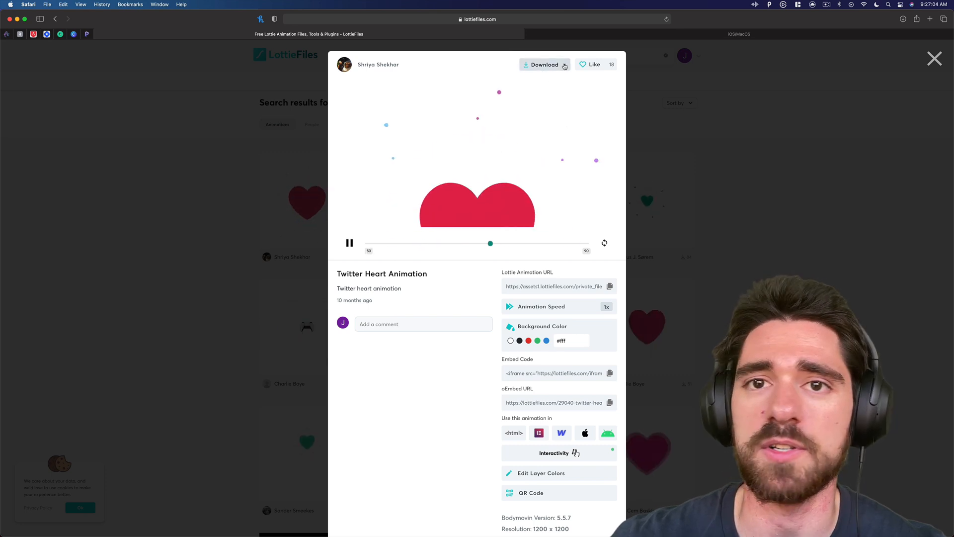
click(564, 64)
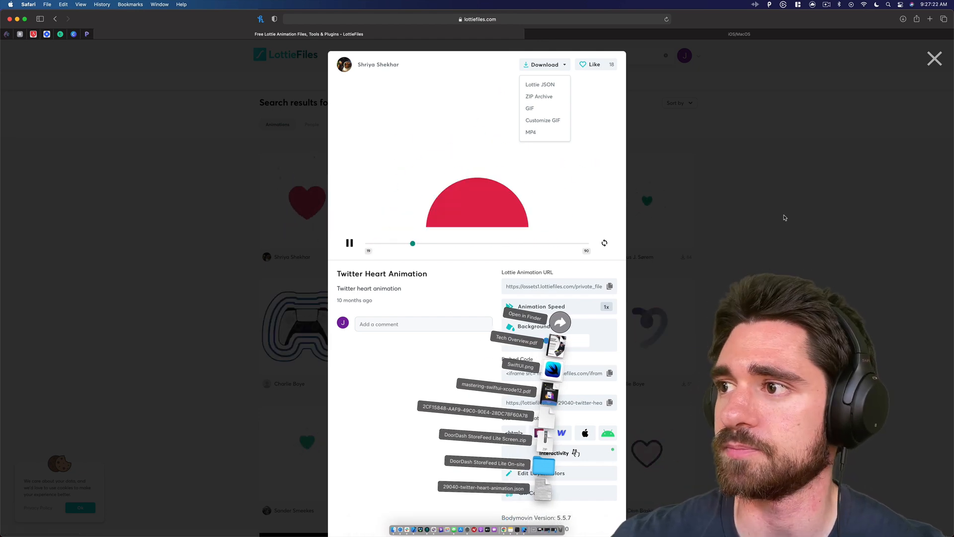
click(934, 58)
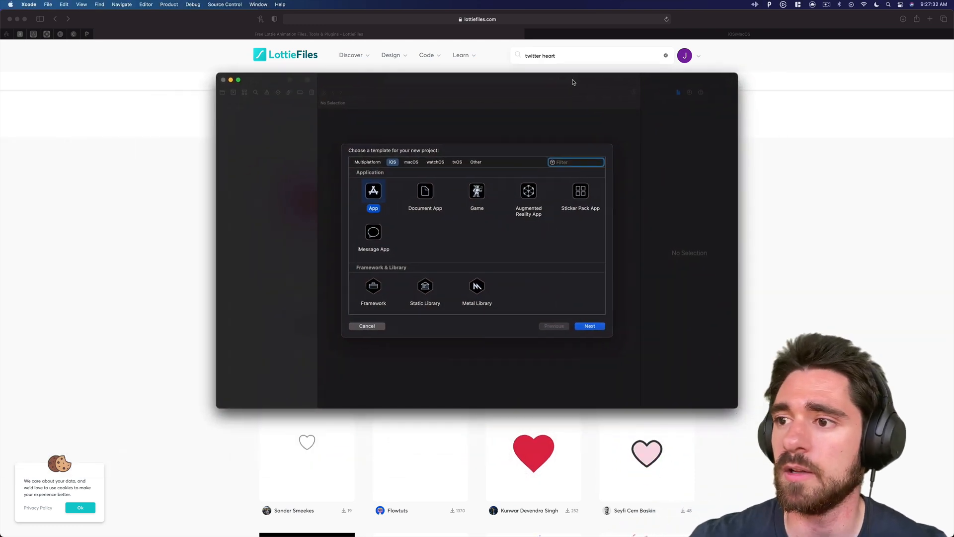
- Create an iOS App project named 'LottieHeart' saved on the Desktop
click(590, 326)
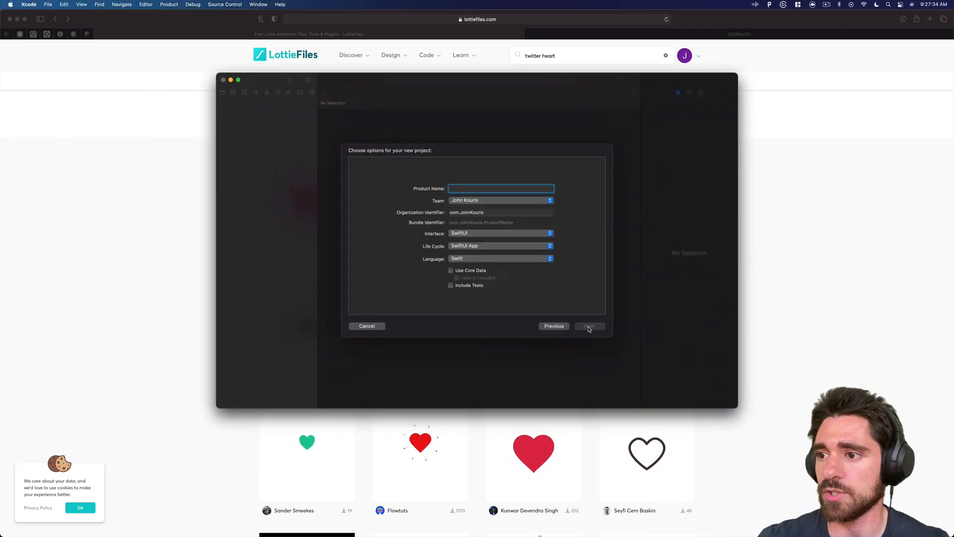
text(LottieHeart)
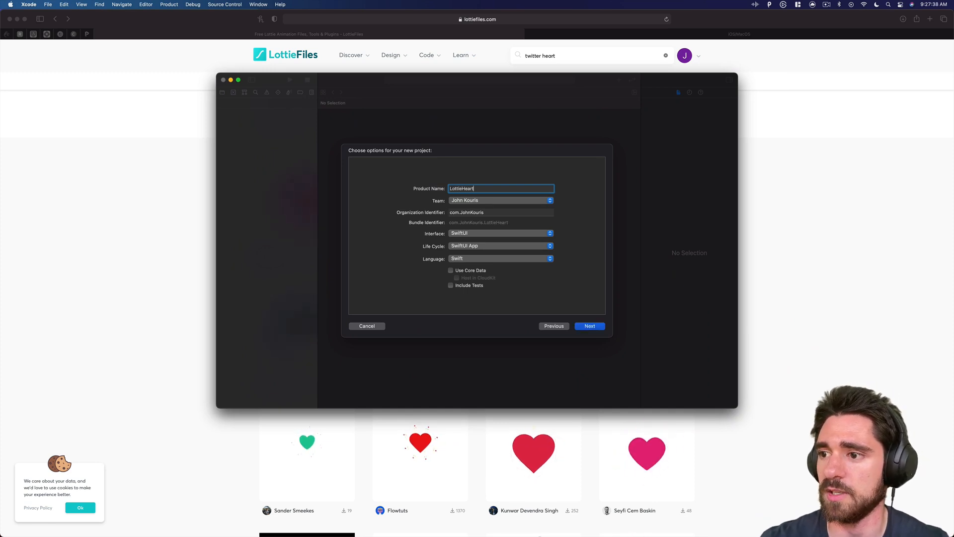
click(590, 326)
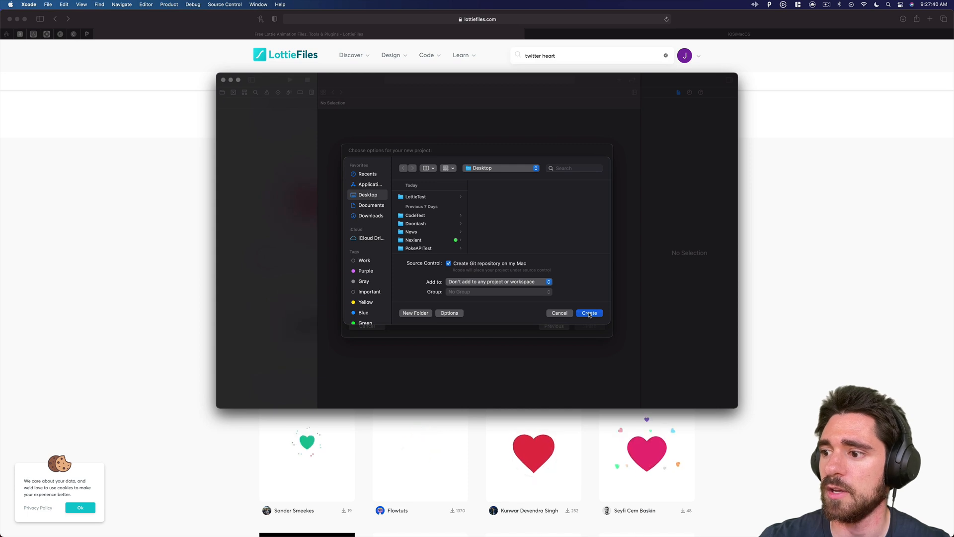
click(589, 313)
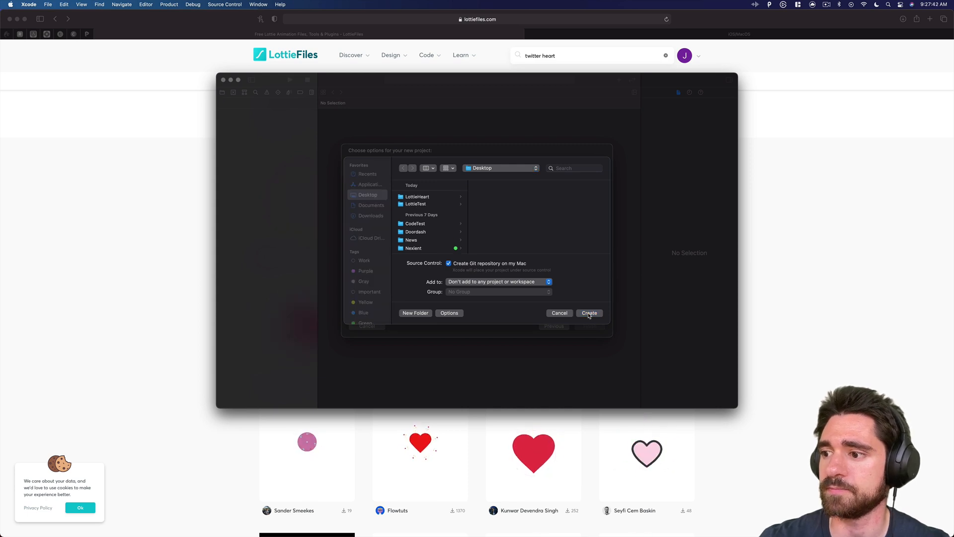
click(590, 312)
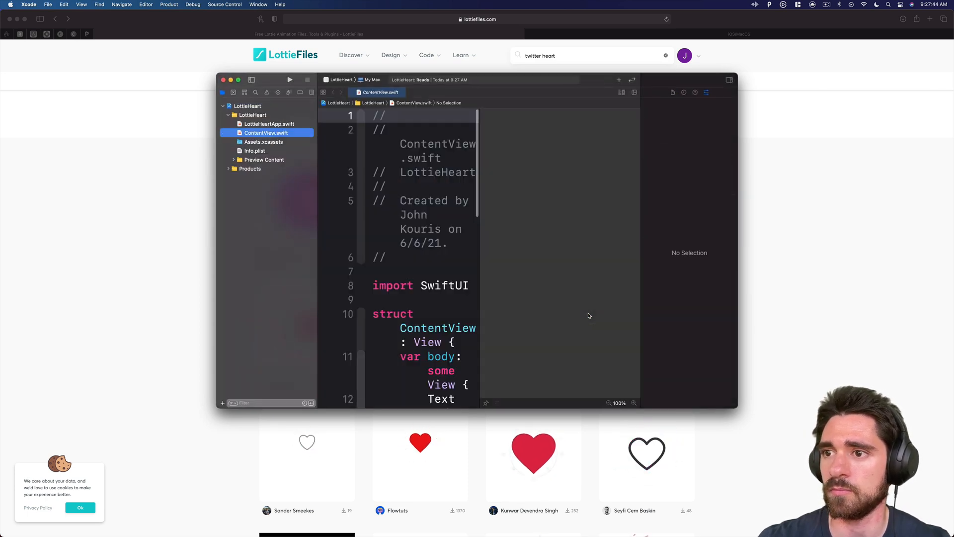
- Maximise the Xcode window and set the run destination to iPhone 12
click(238, 80)
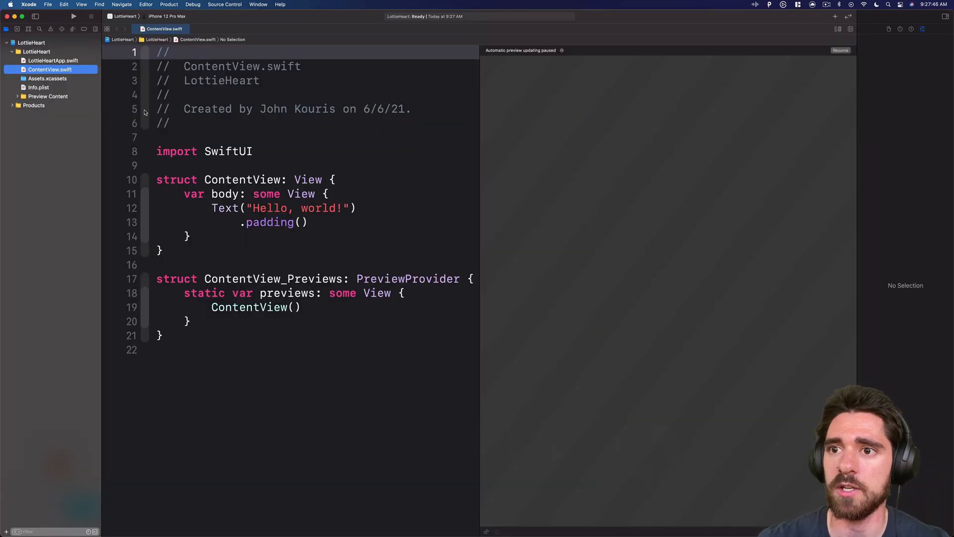
click(169, 17)
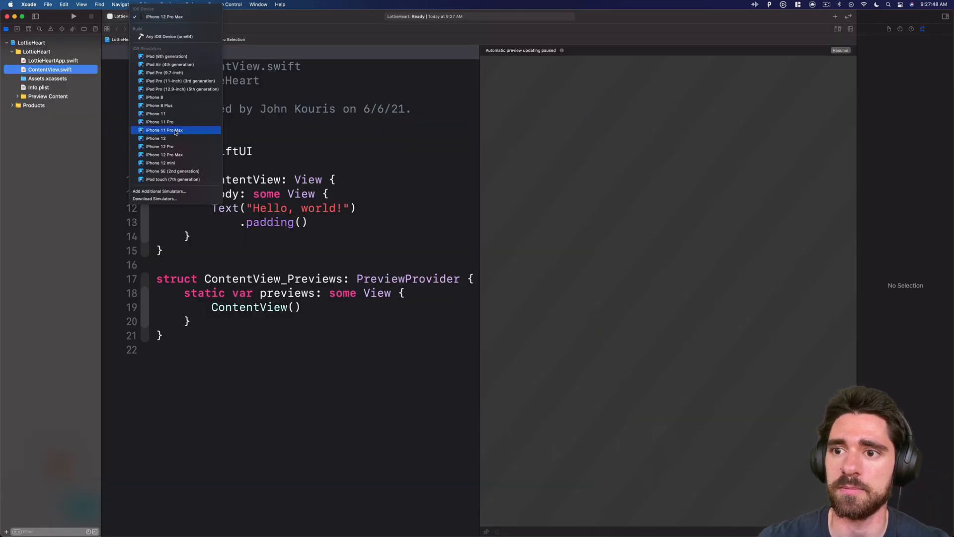
click(160, 138)
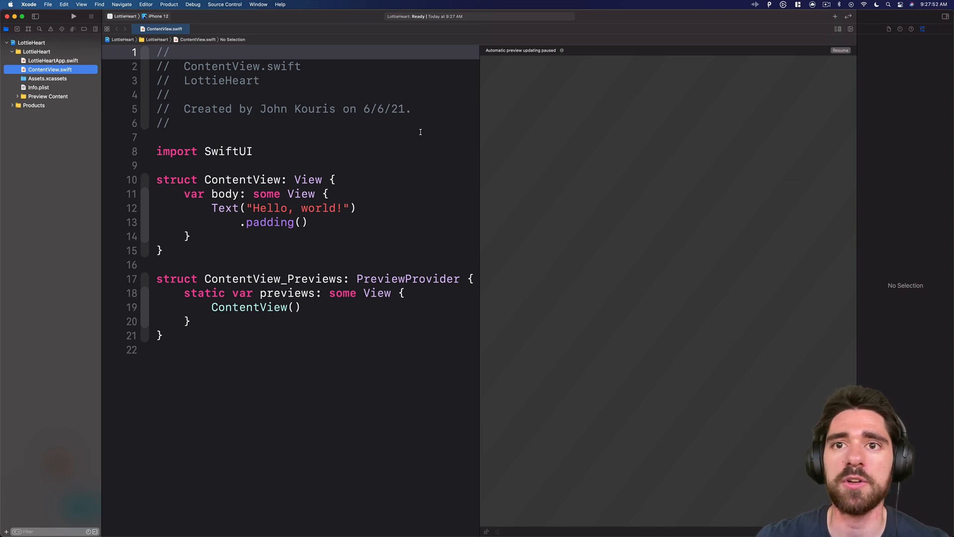
mouse_move(410, 163)
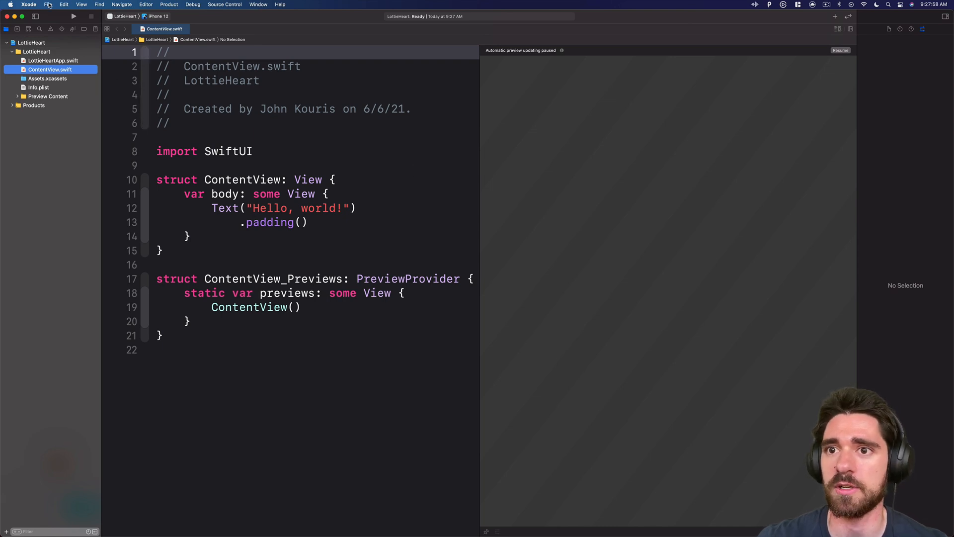
- Add airbnb's lottie-ios package (3.2.3, up to next major) to LottieHeart
click(46, 5)
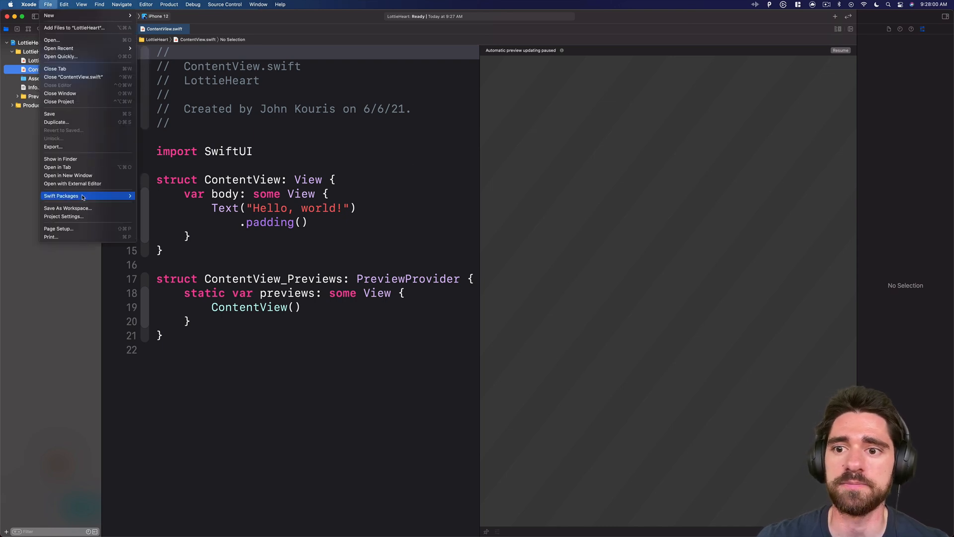
mouse_move(61, 196)
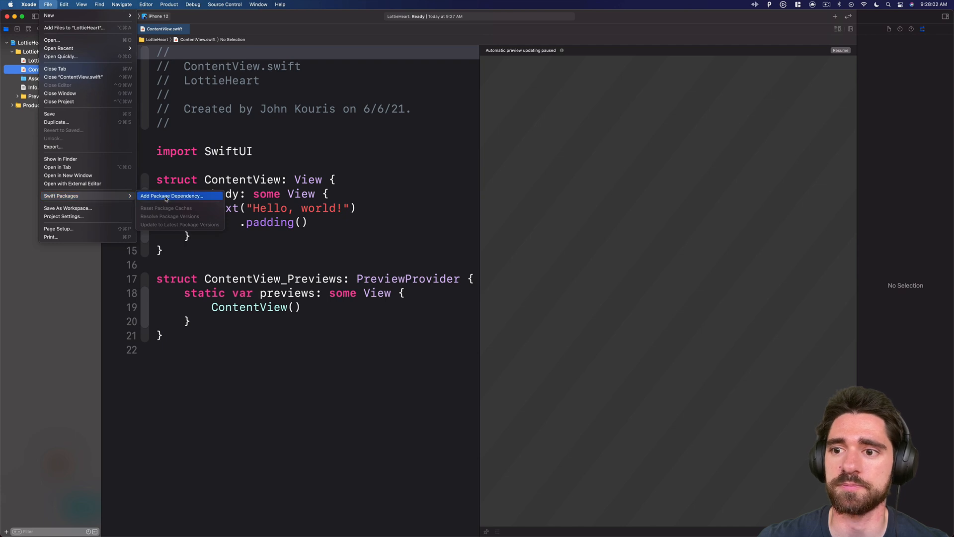
click(171, 196)
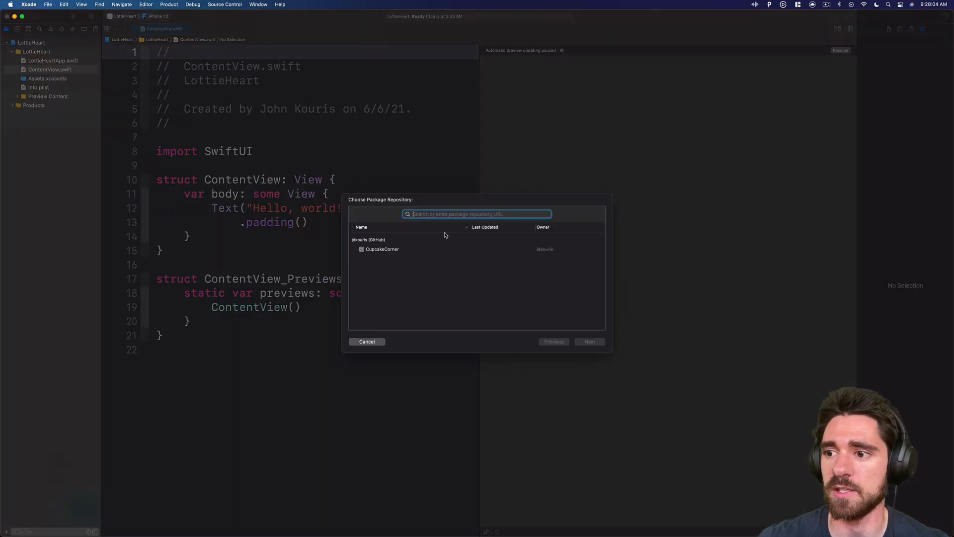
text(lott)
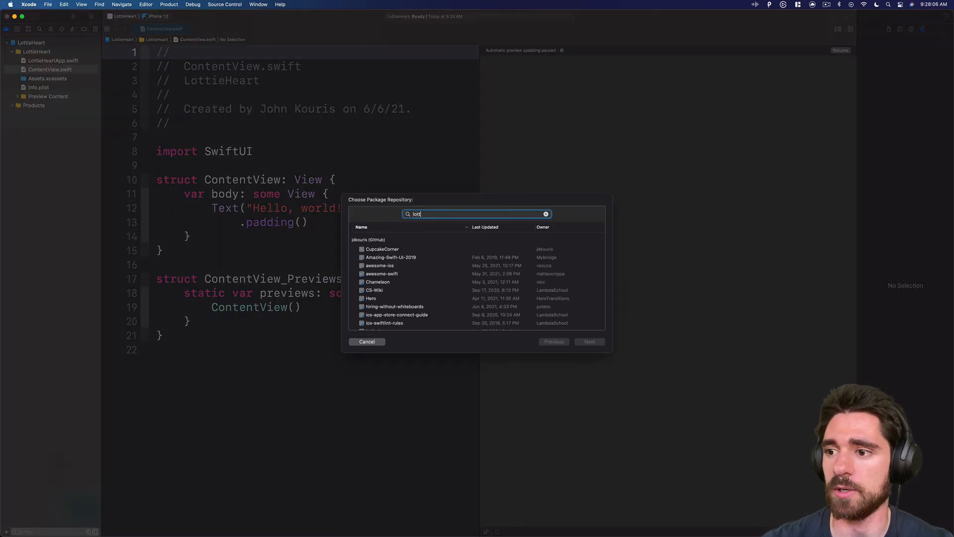
text(ie)
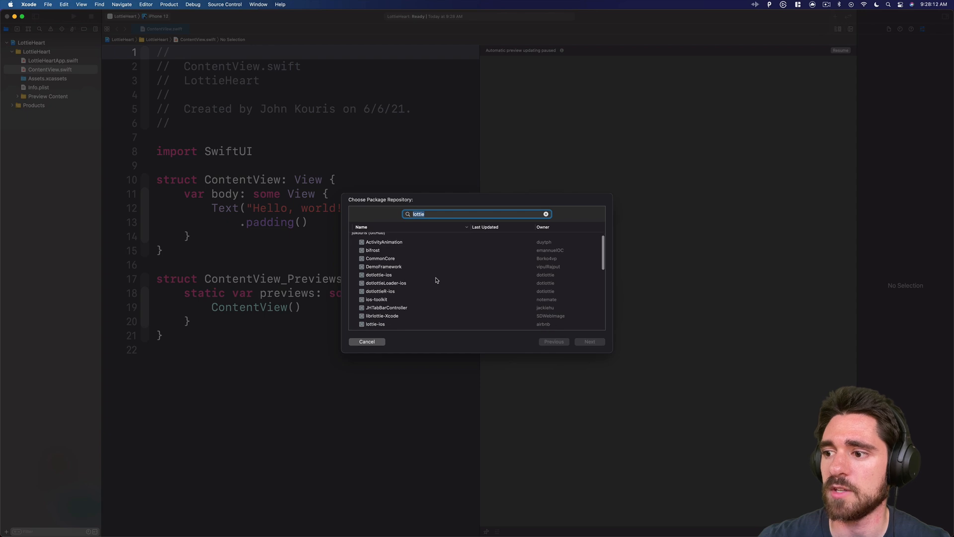
scroll(down, 3)
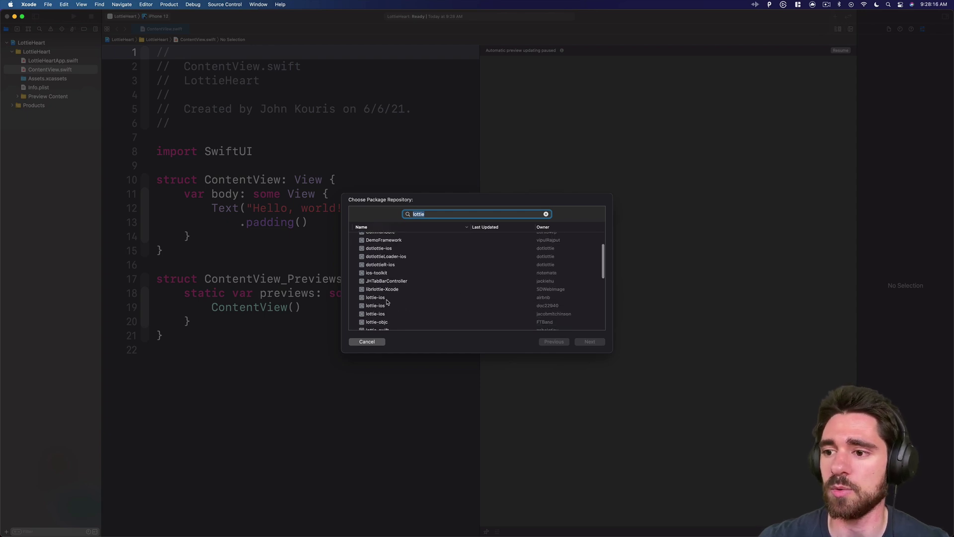
click(374, 297)
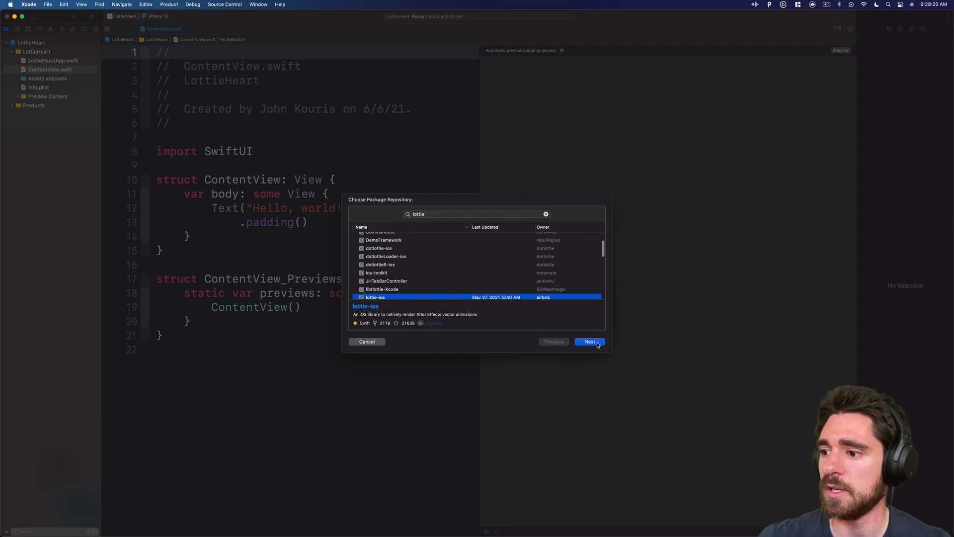
click(589, 341)
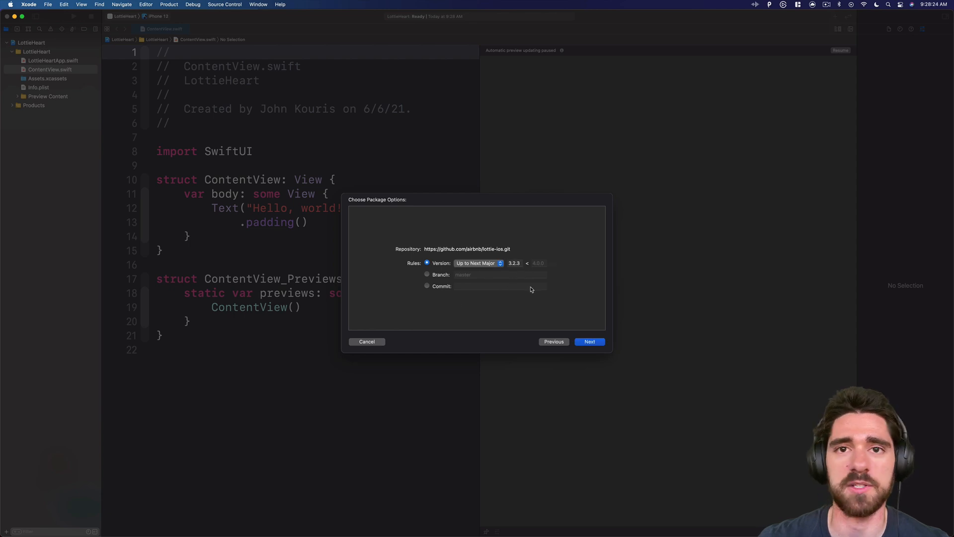
click(590, 342)
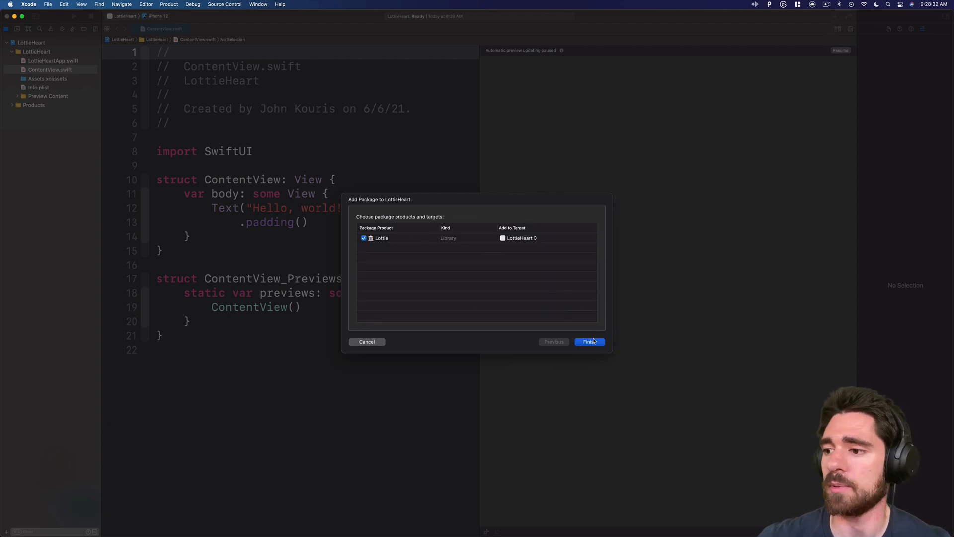
click(590, 341)
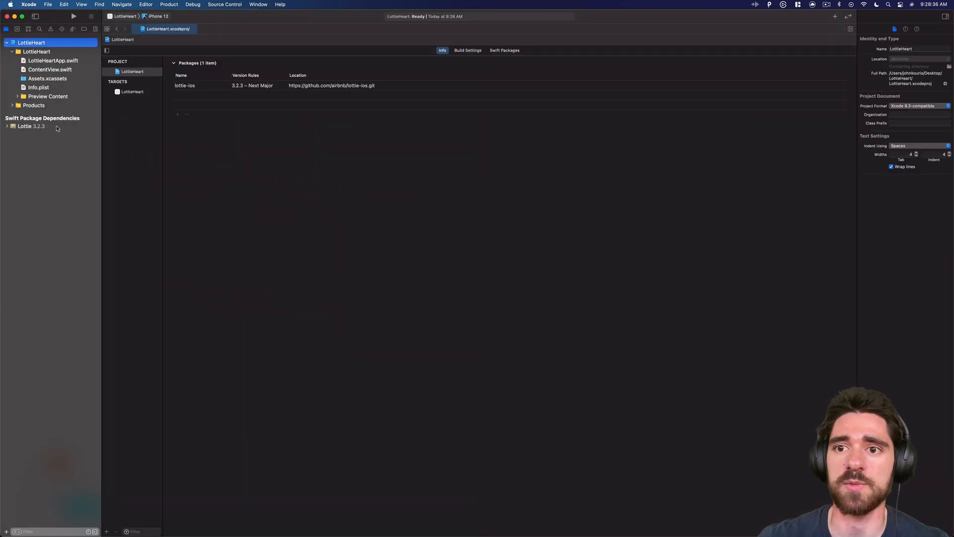
- Add the downloaded twitter heart JSON to LottieHeart and rename it heart.json
click(47, 69)
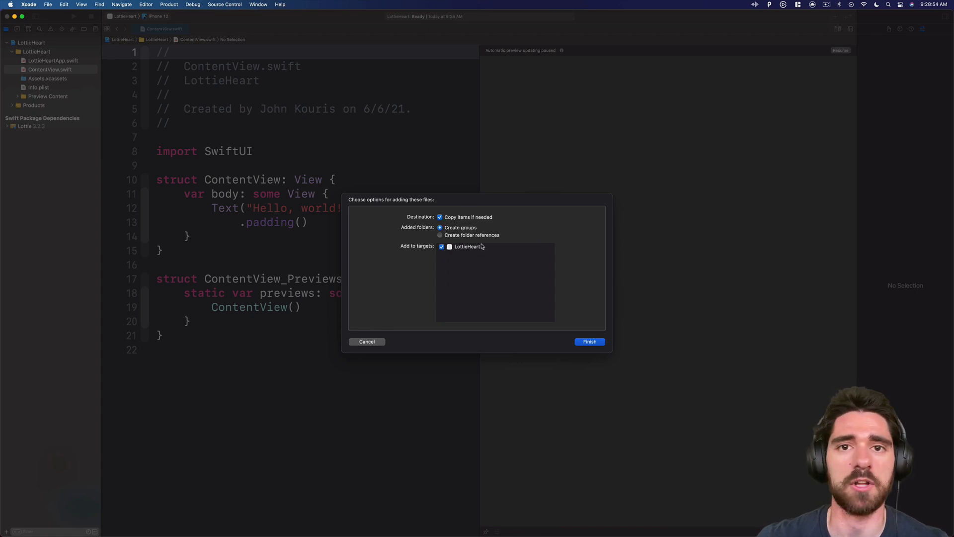
click(590, 341)
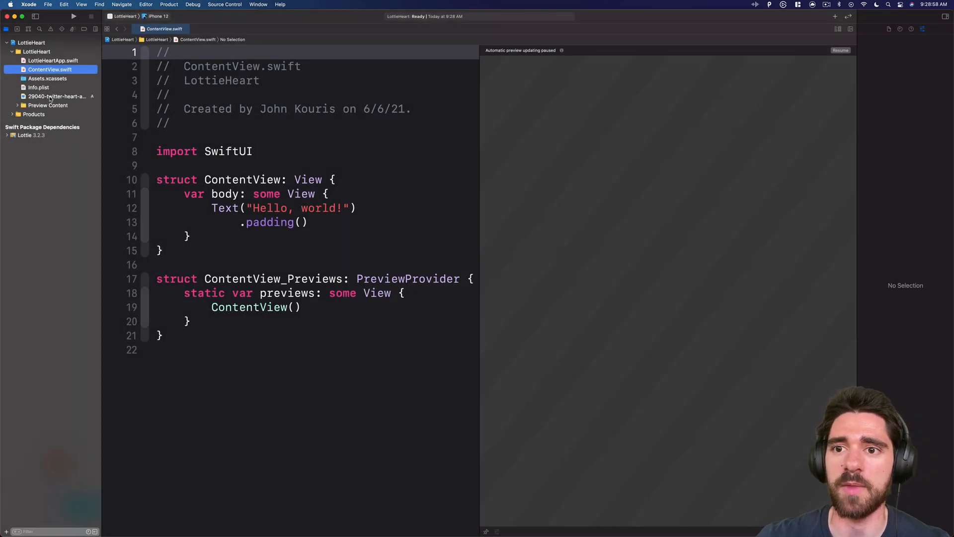
click(52, 96)
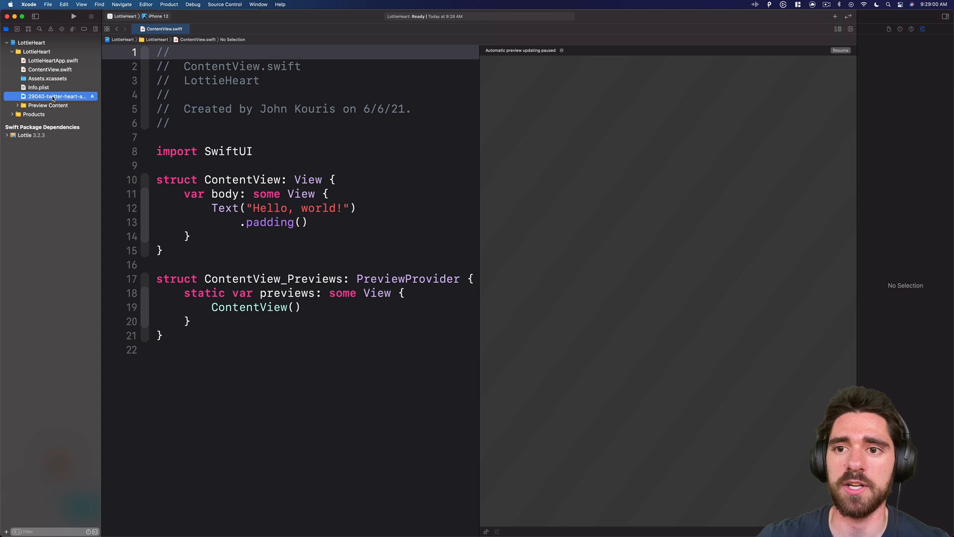
click(52, 96)
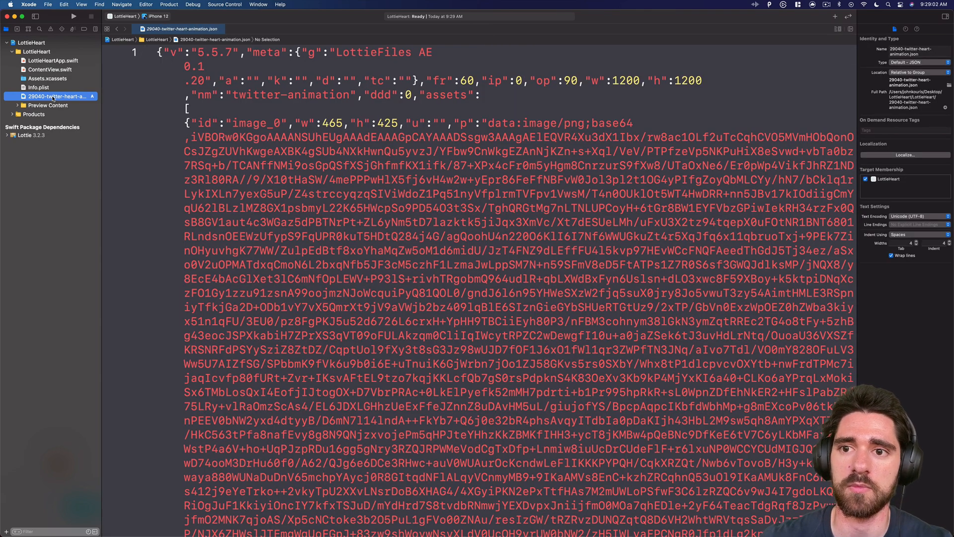
text(heart.json)
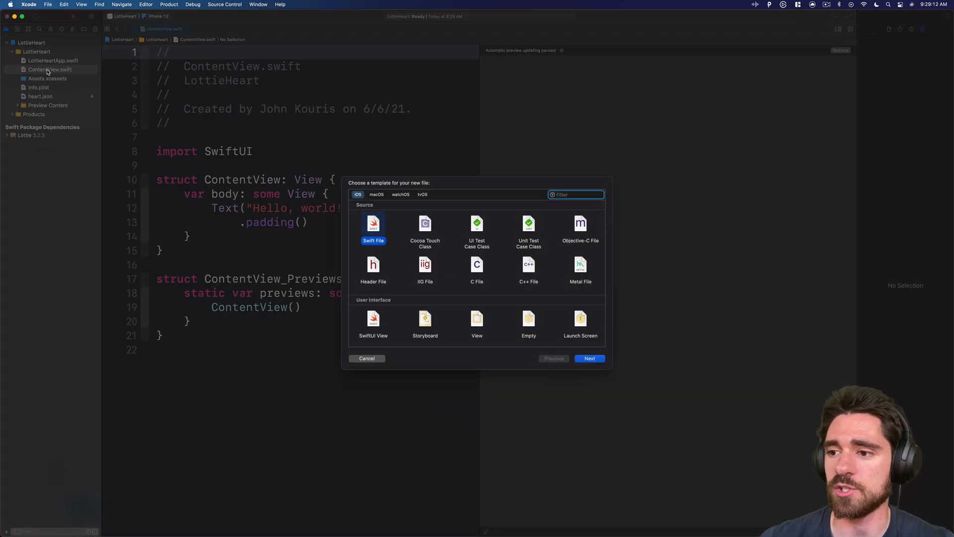
- Create a new Swift file importing SwiftUI and Lottie
click(589, 358)
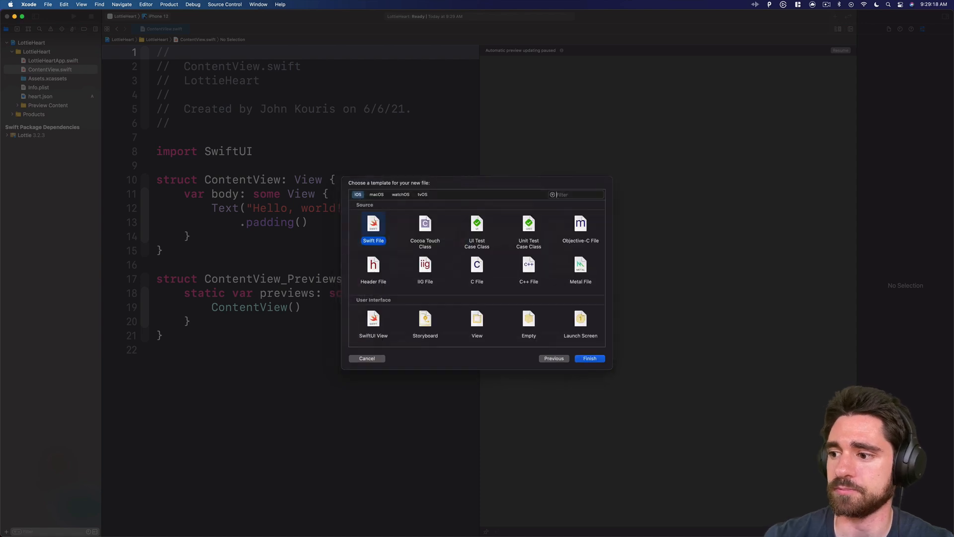
click(589, 358)
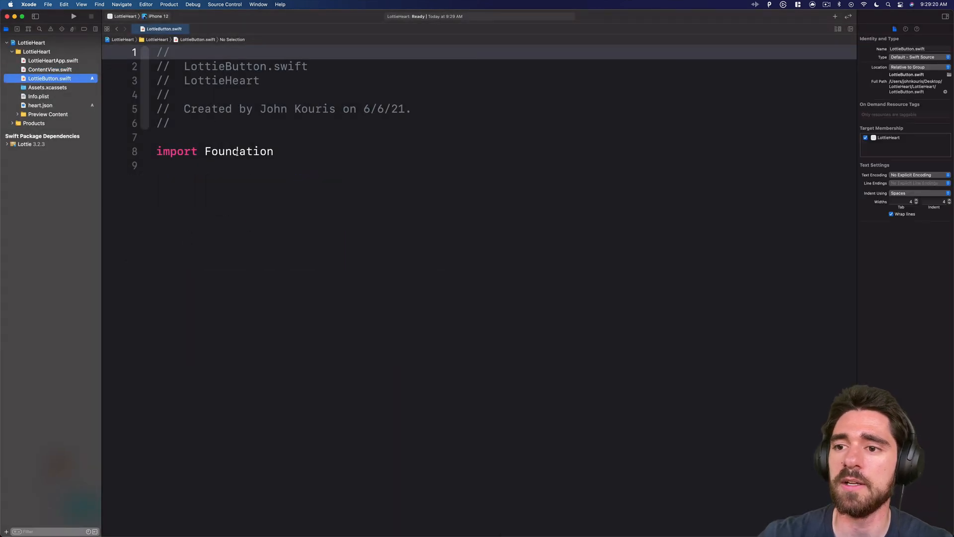
text(SwiftUI)
click(503, 166)
text(imp)
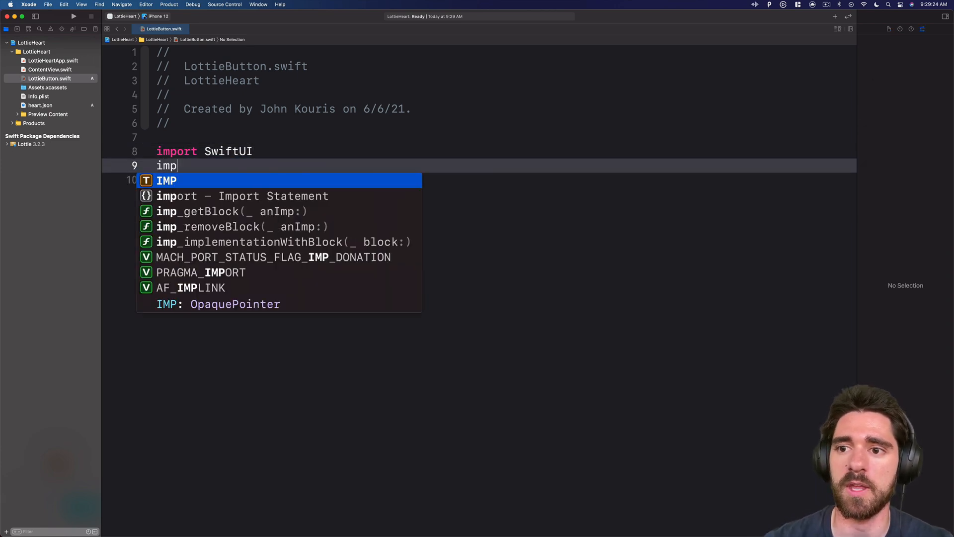
text(ort Lot)
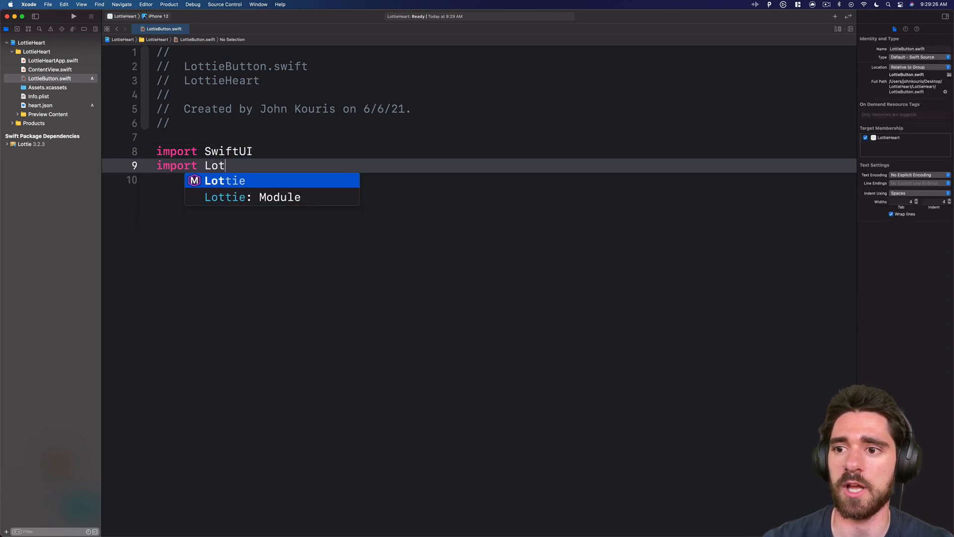
key(Return)
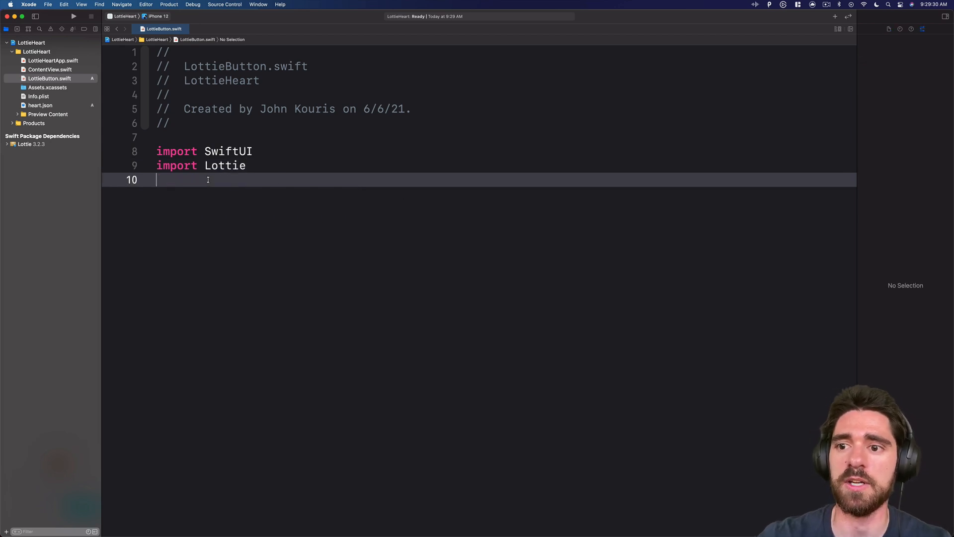
key(Return)
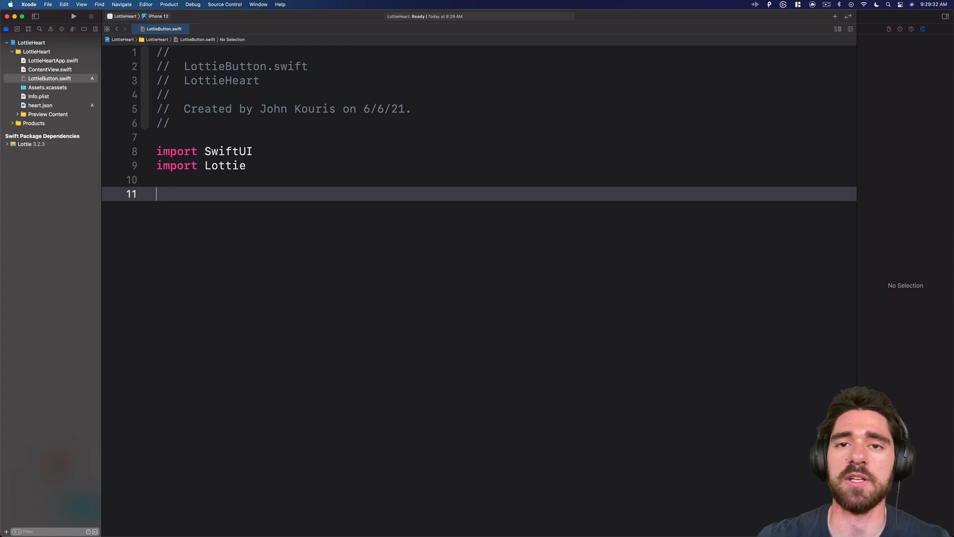
mouse_move(252, 195)
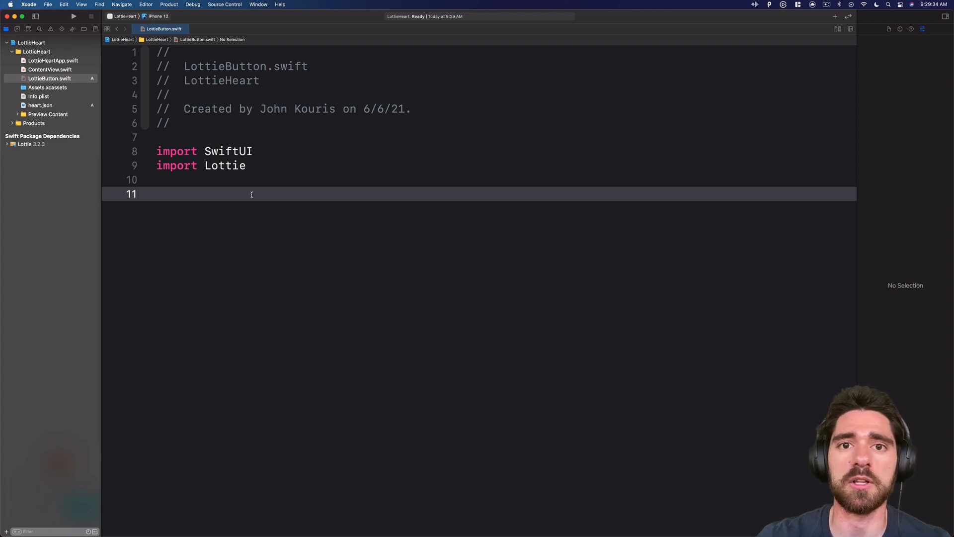
mouse_move(259, 207)
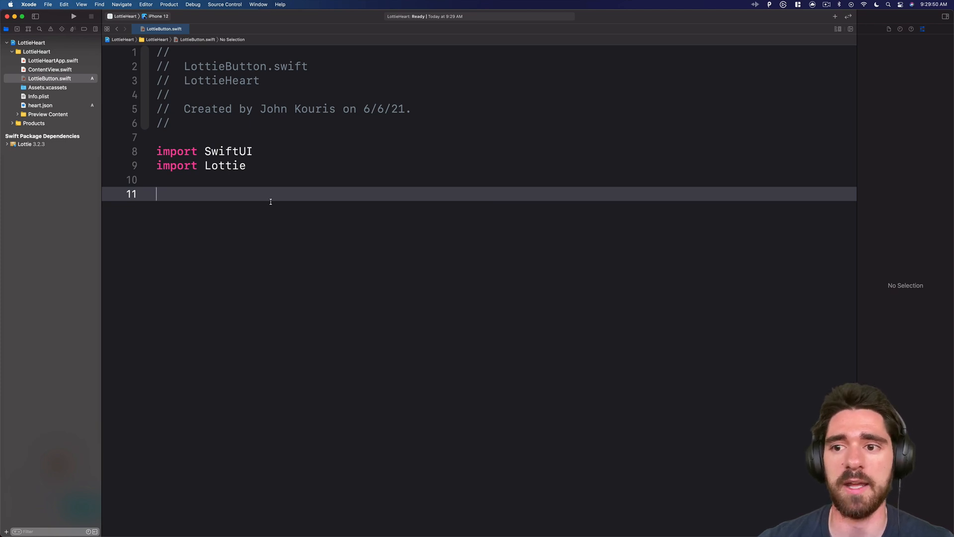
- Declare struct LottieButton: UIViewRepresentable with UIView typealias, makeUIView and updateUIView stubs
text(str)
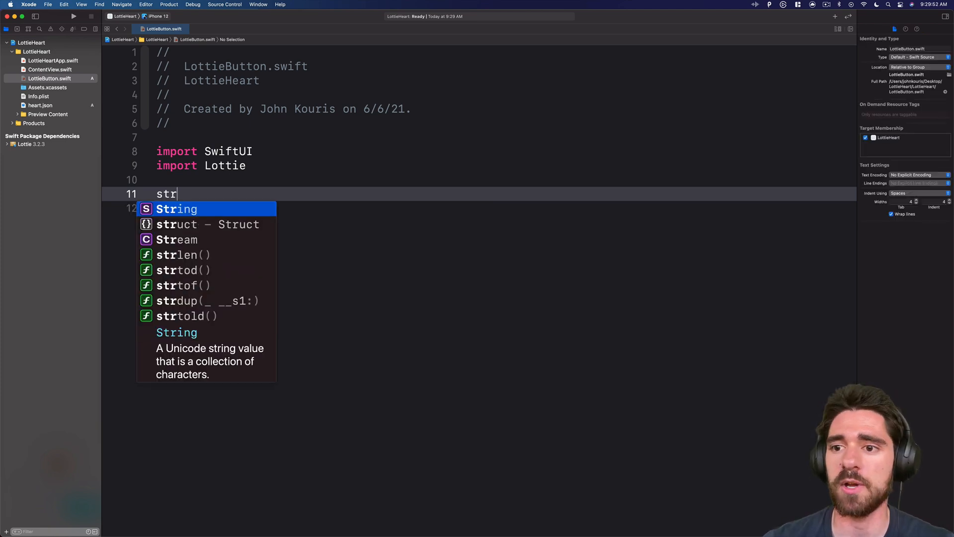
text(struct Lot)
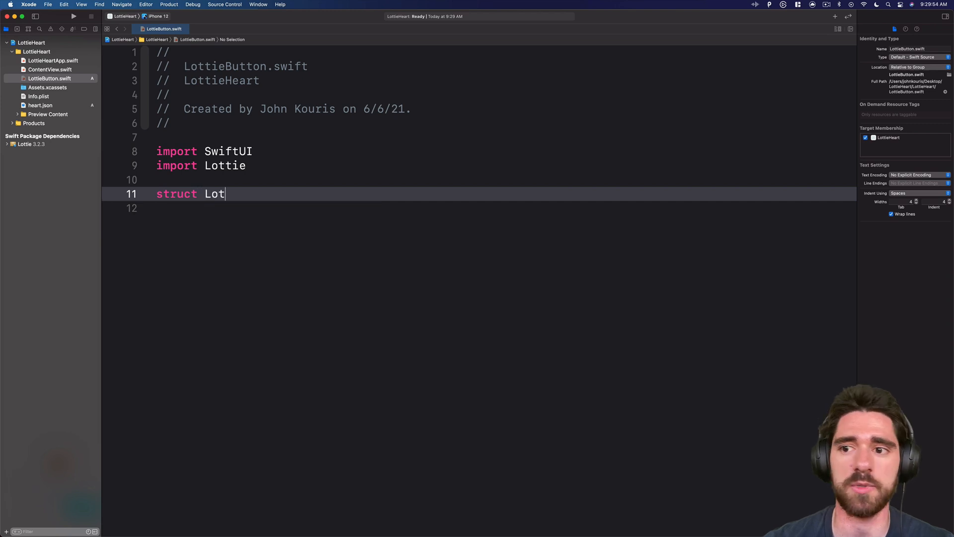
text(tieButton:)
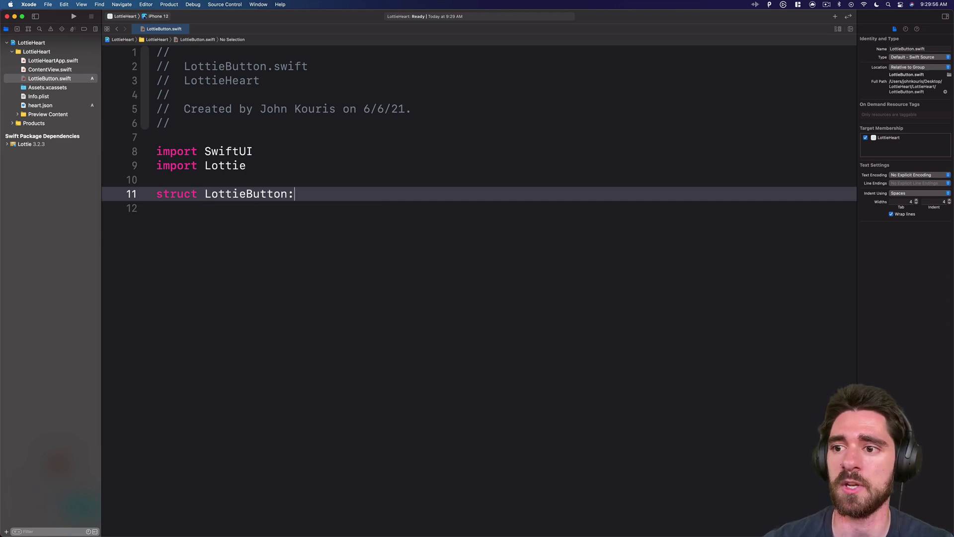
text(uiviewr)
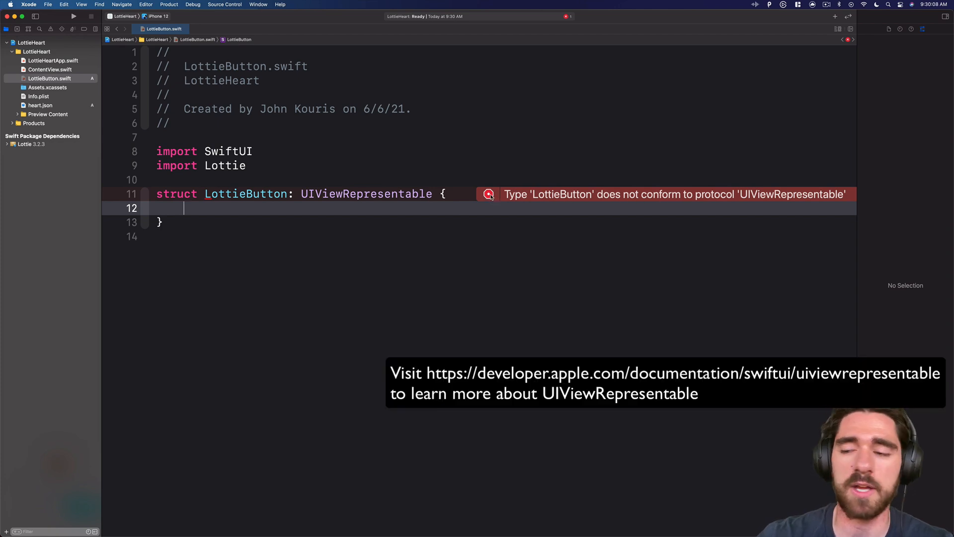
click(488, 194)
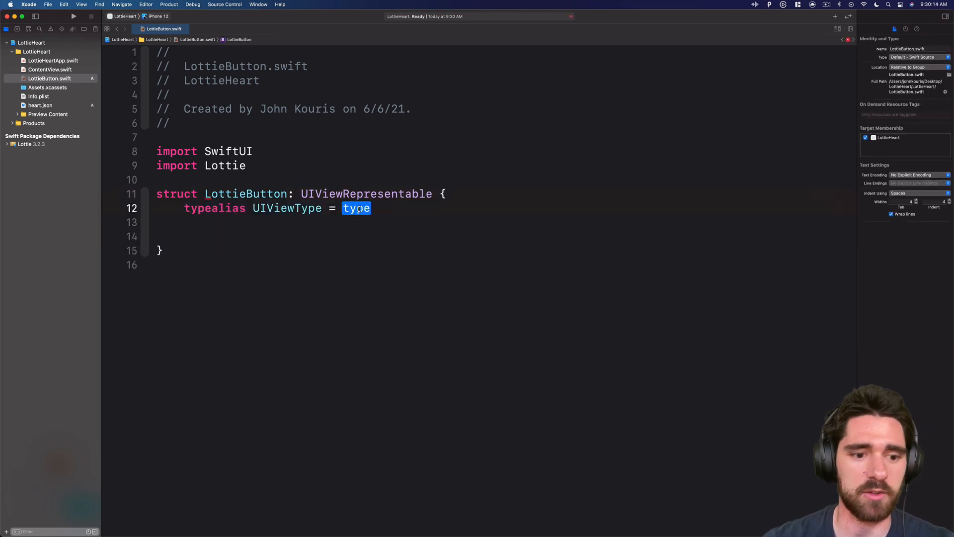
text(UI)
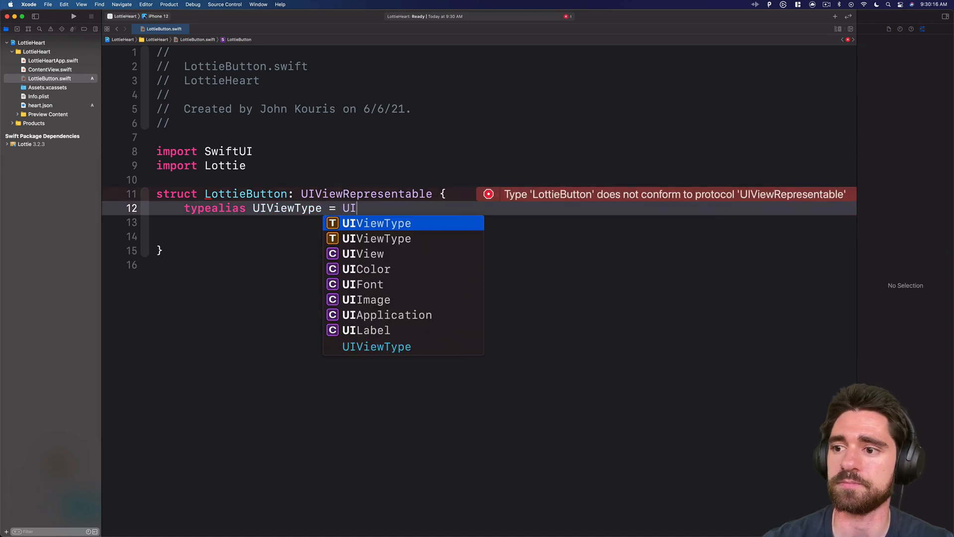
text(View)
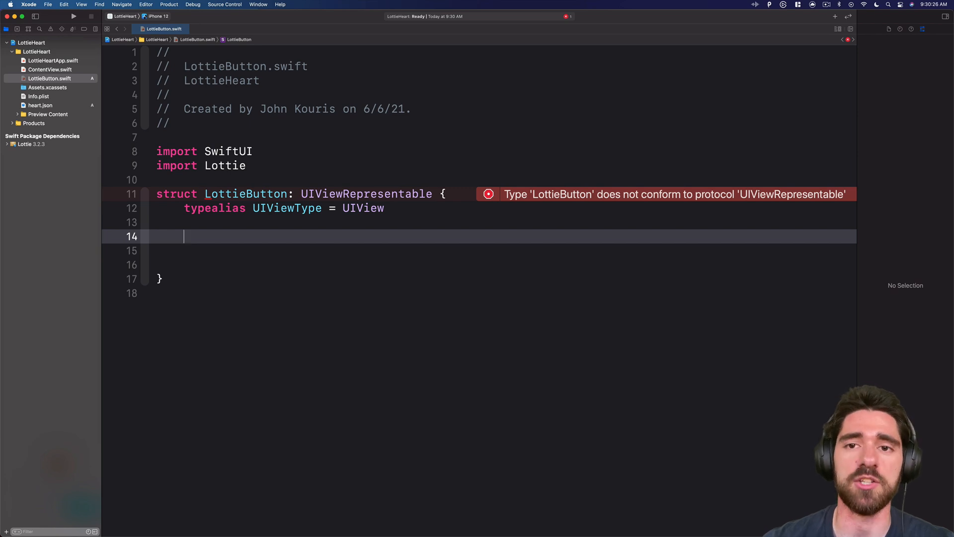
text(makeUIView(context: Context) -> UIView {)
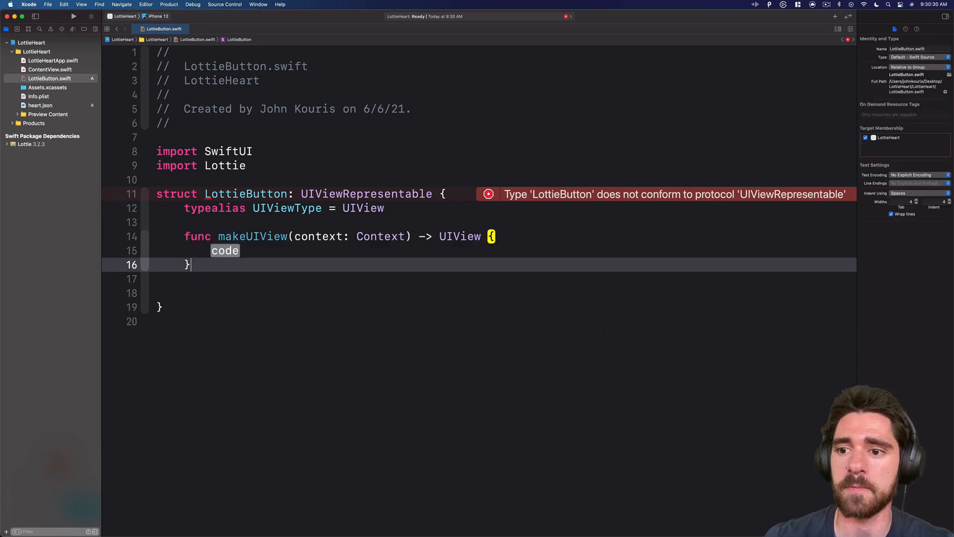
text(updateUIView(_ uiView: UIView, context: Context) {)
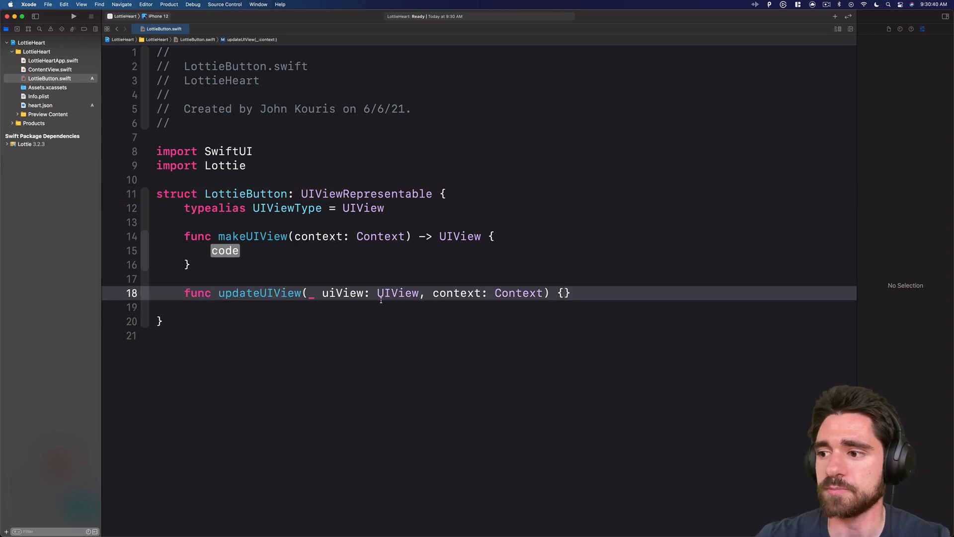
double_click(225, 250)
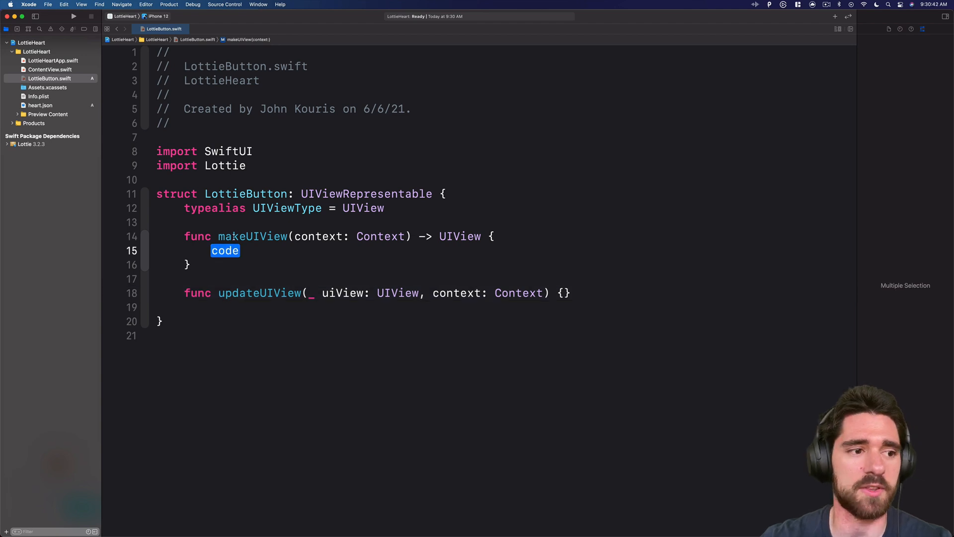
mouse_move(435, 209)
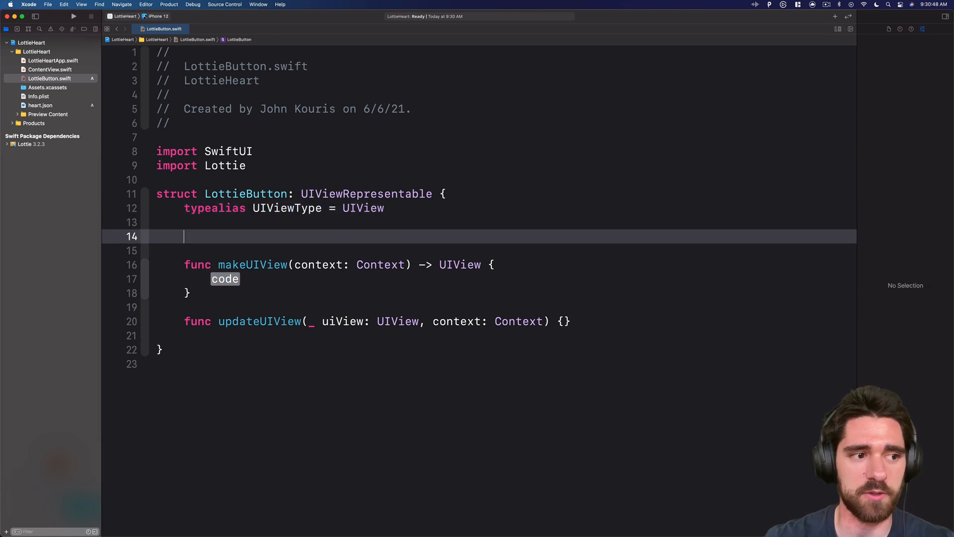
- Add 'var animationName: String' to LottieButton and begin an animationButton property line
text(var anima)
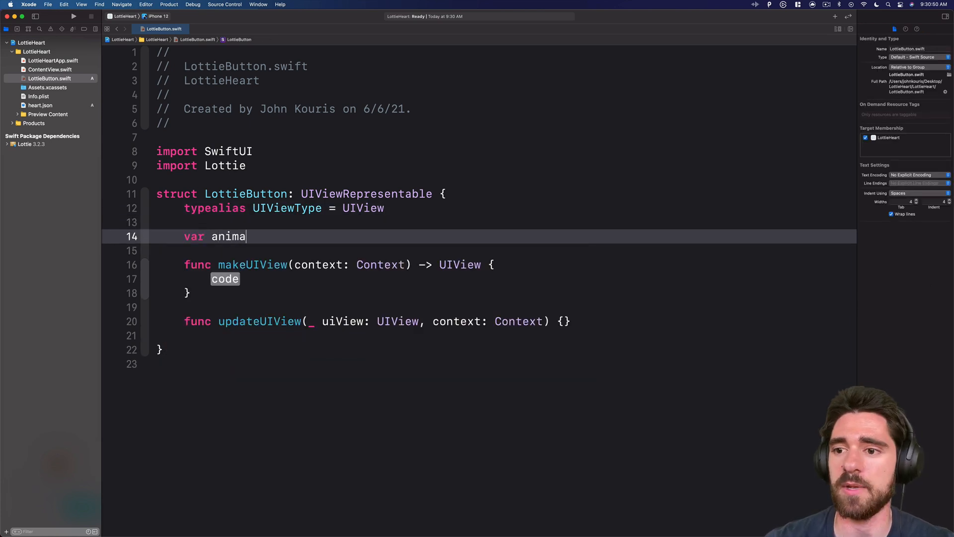
text(tionName:)
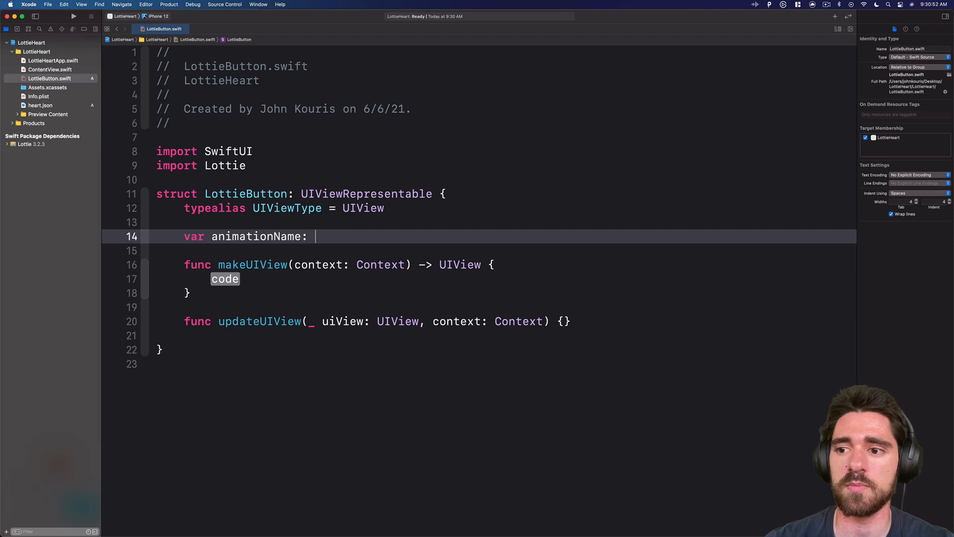
text(String)
click(480, 251)
text(let)
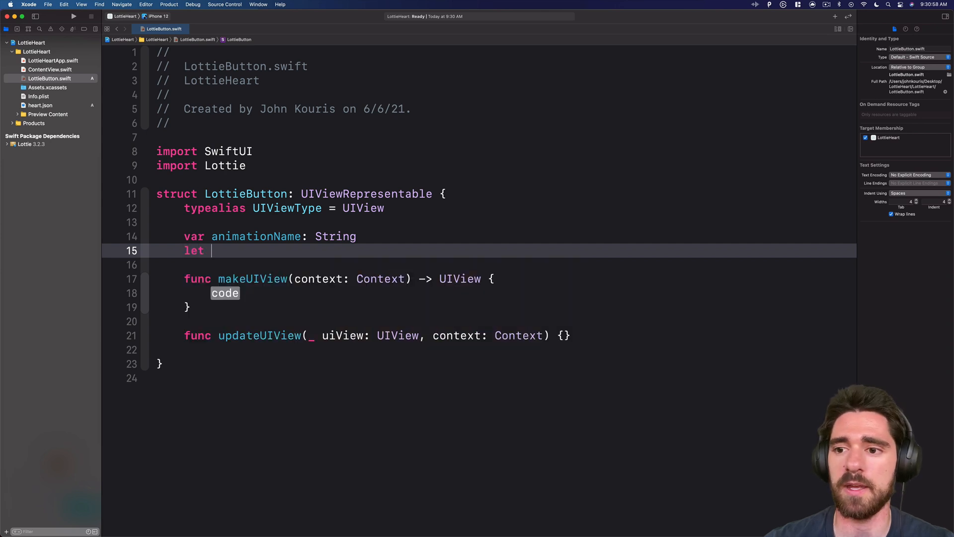
text(animationButt)
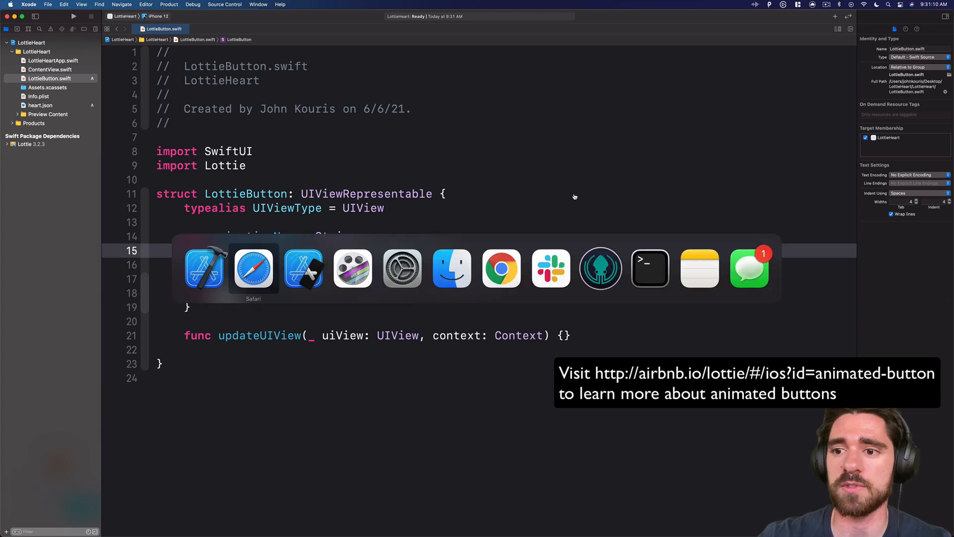
- Open the Lottie iOS documentation in Safari at the Animated Button example
click(253, 268)
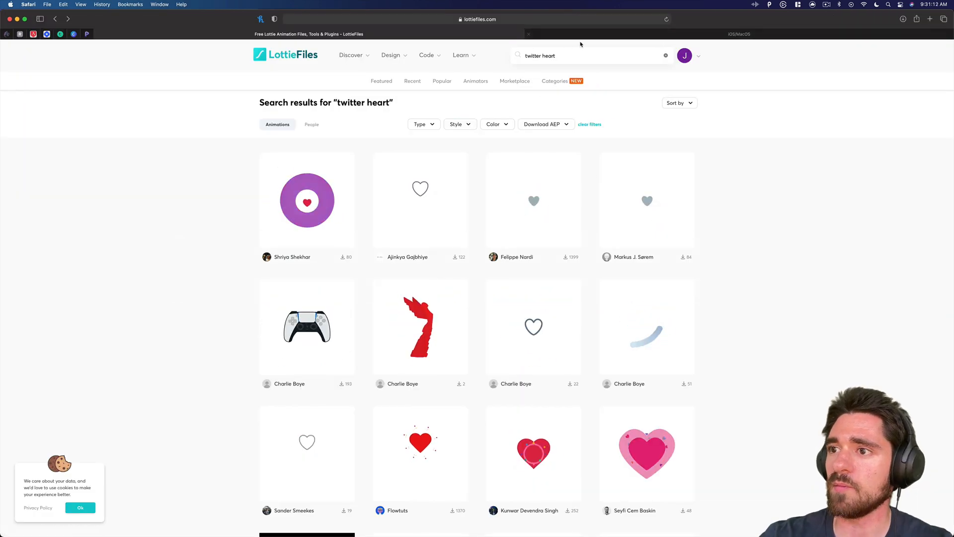
click(737, 33)
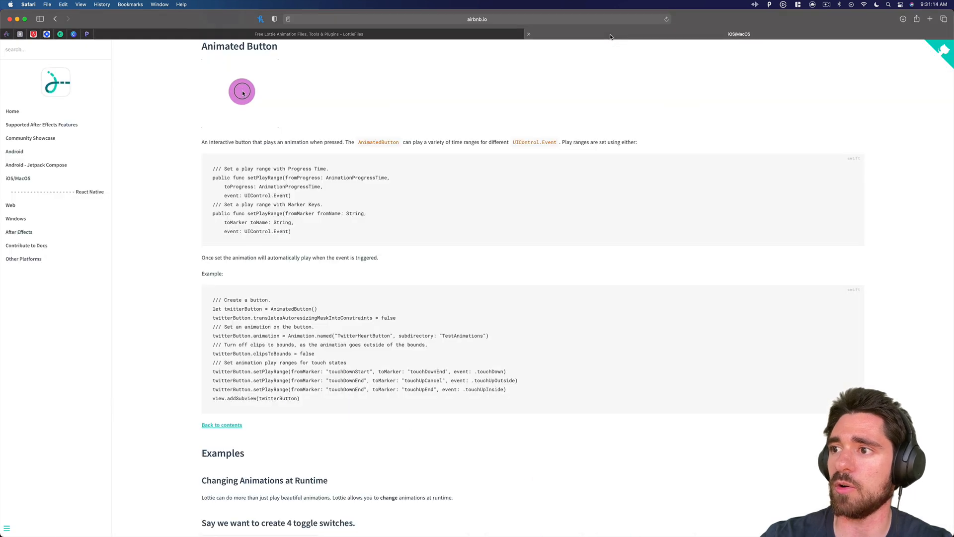
click(242, 91)
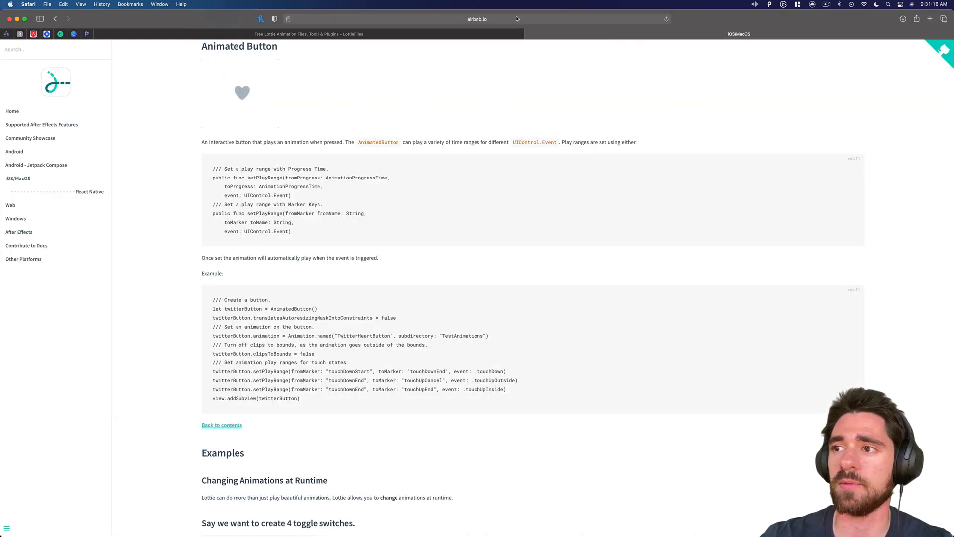
click(475, 19)
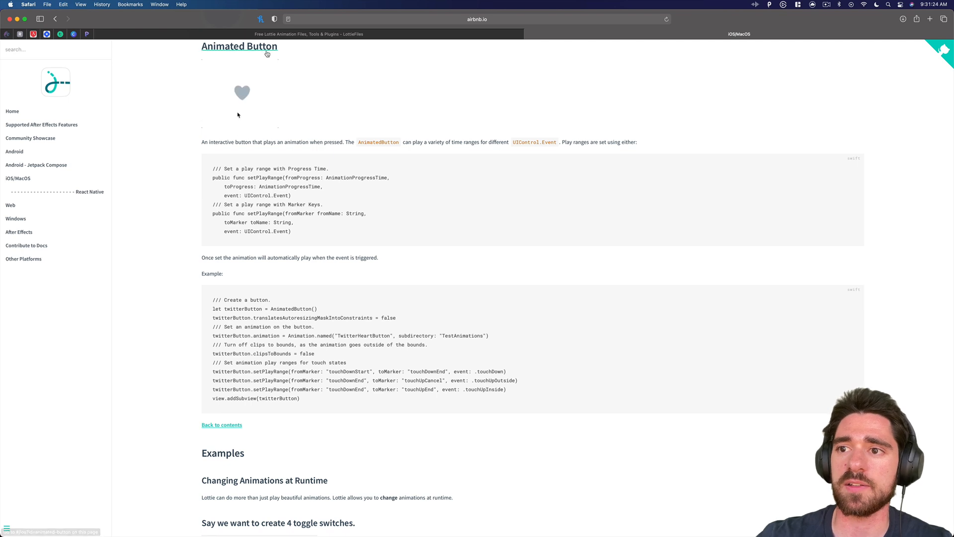
- Tap the Animated Button heart demo repeatedly, toggling it between red-filled and empty
click(241, 93)
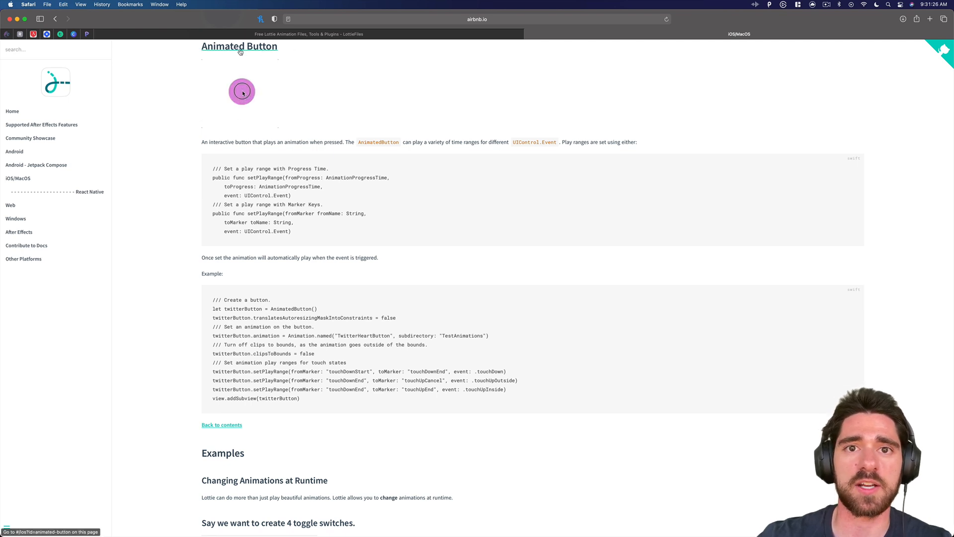
click(241, 92)
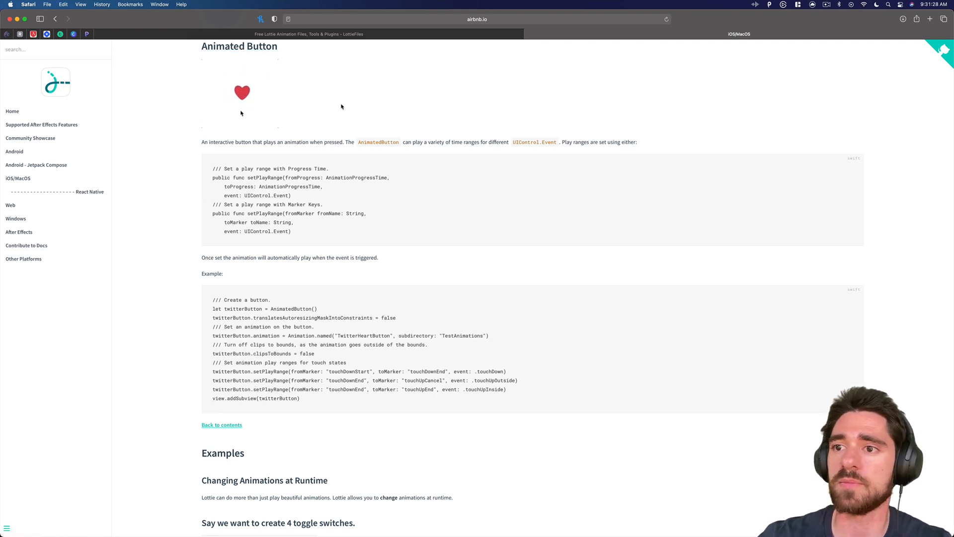
click(242, 92)
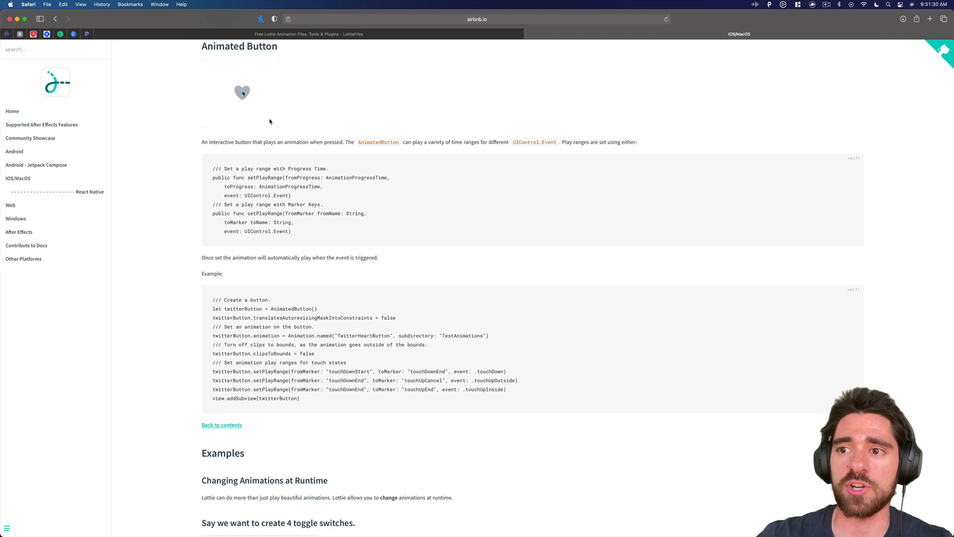
click(242, 92)
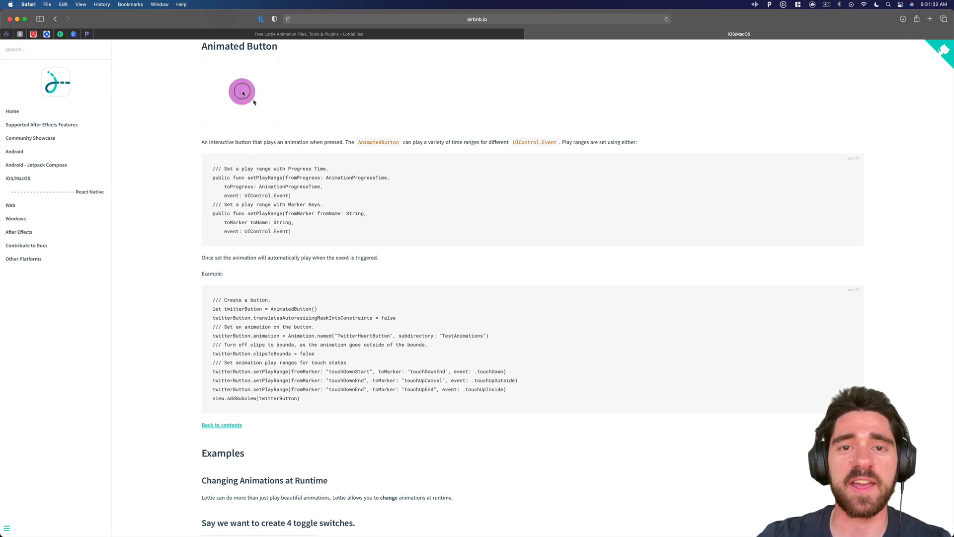
click(241, 93)
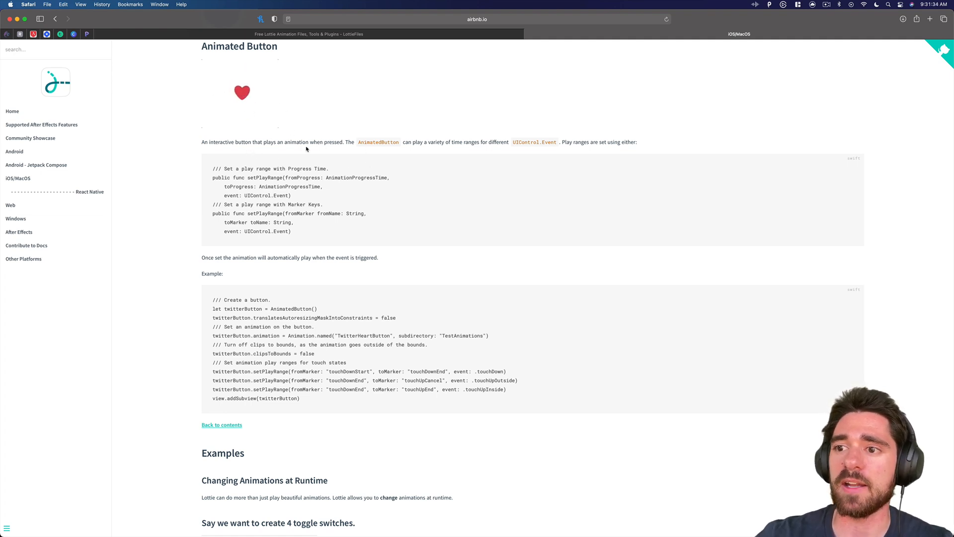
click(242, 93)
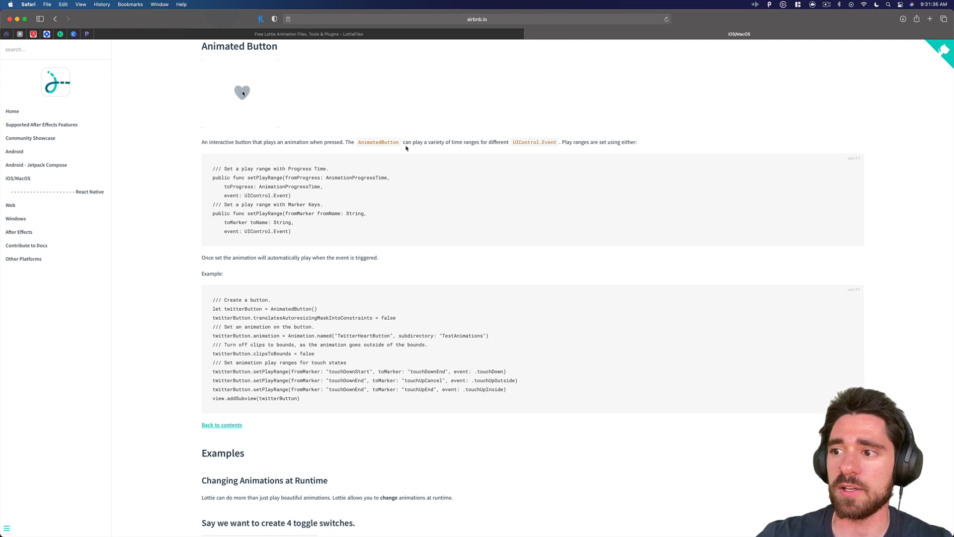
click(242, 93)
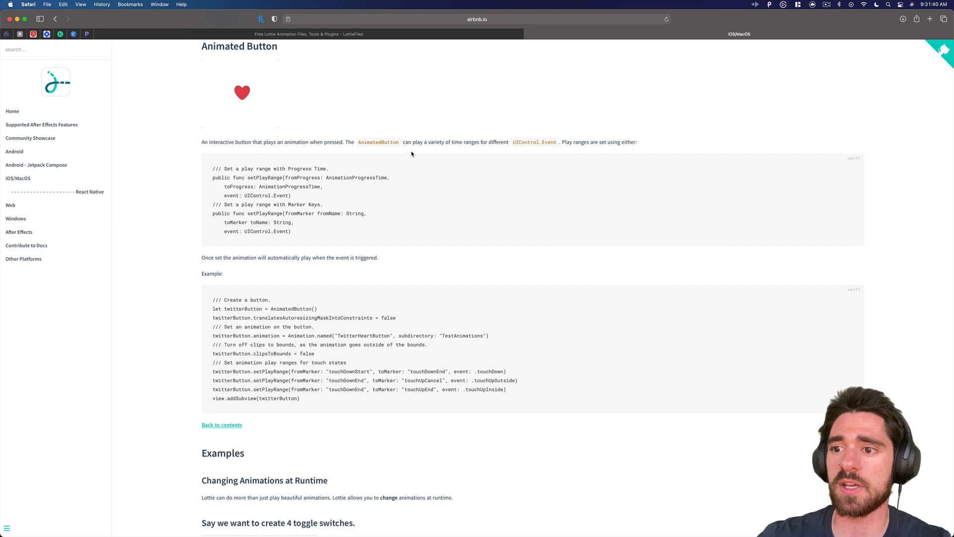
click(242, 92)
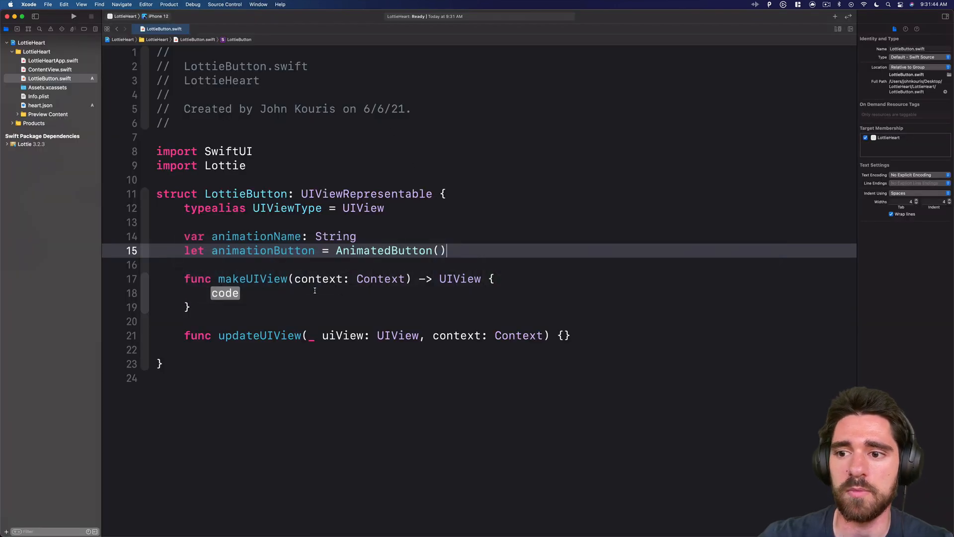
- Replace the makeUIView placeholder with let view = UIView(frame: .zero)
double_click(225, 293)
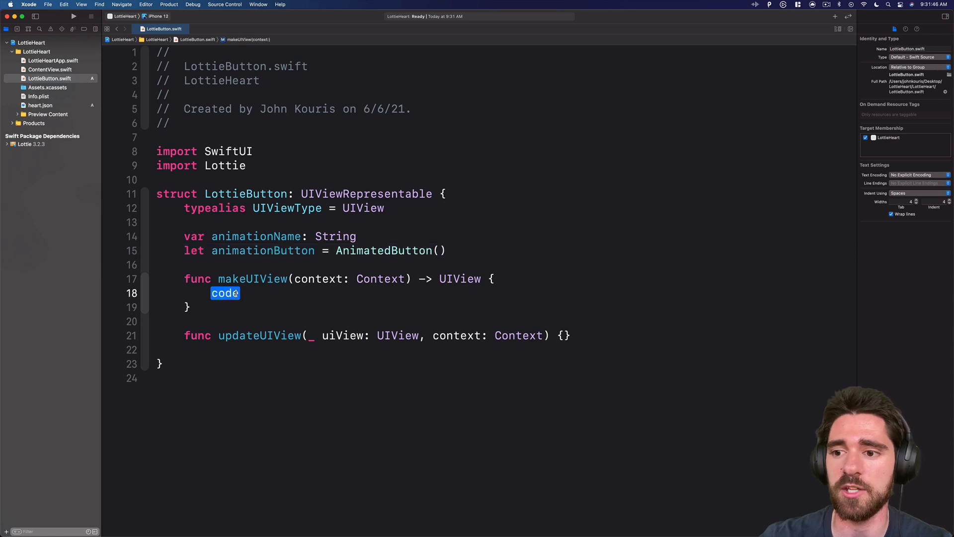
text(let)
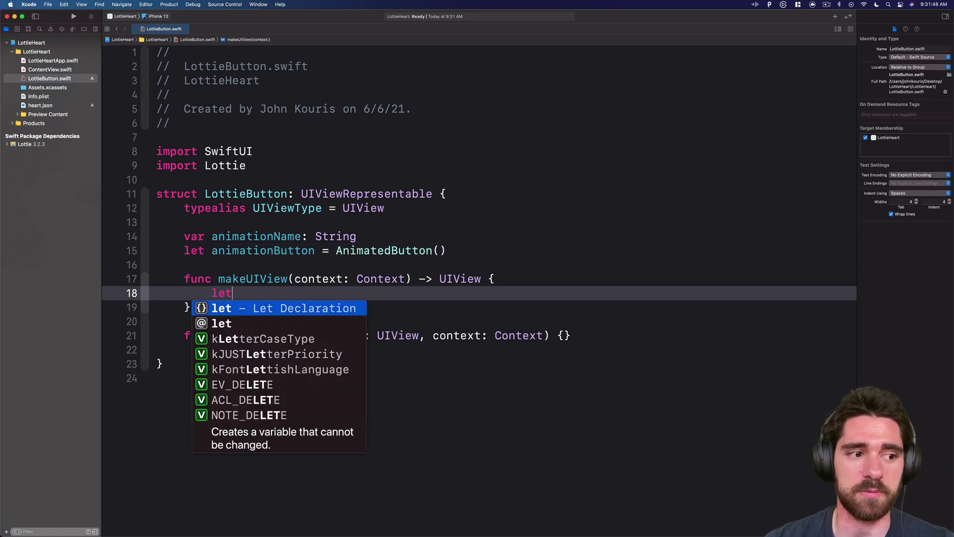
text(view =)
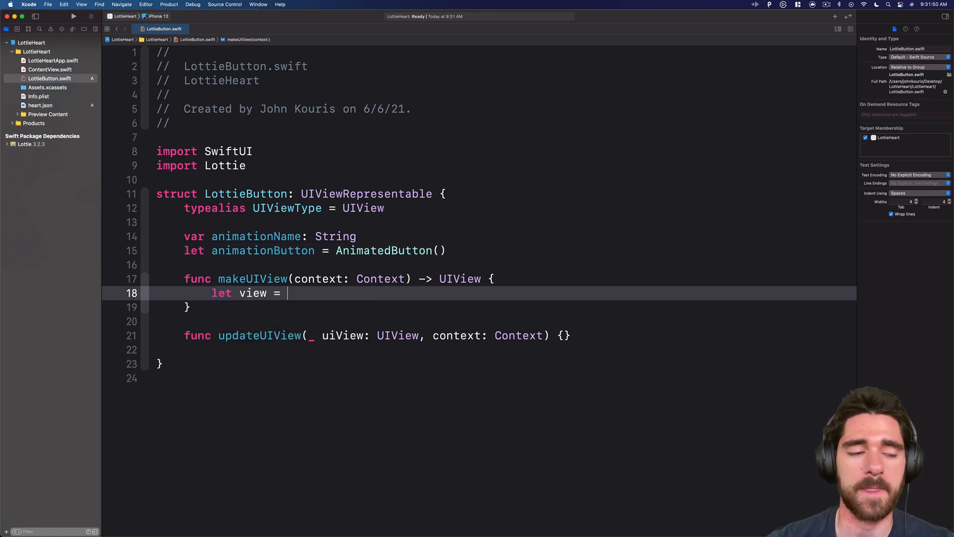
text(uv)
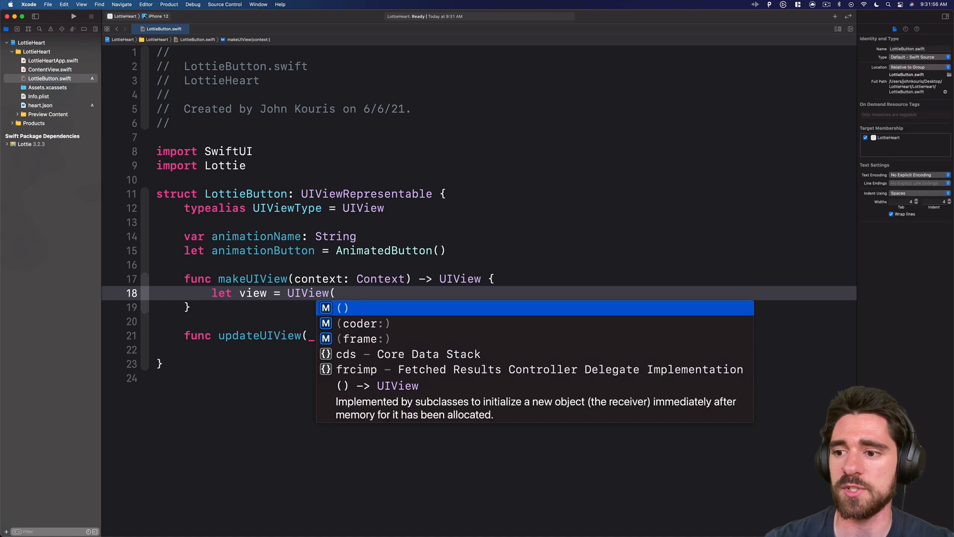
text(frame: .zero))
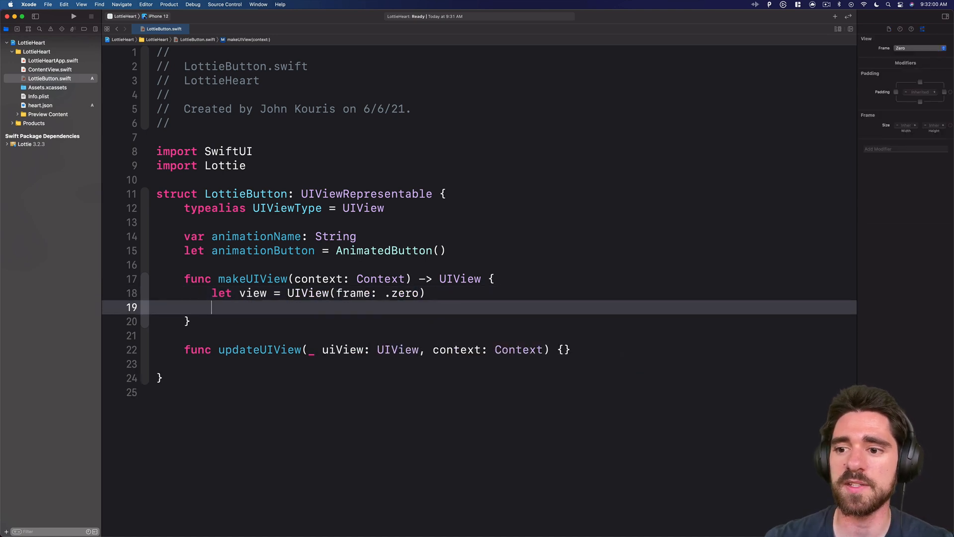
key(Return)
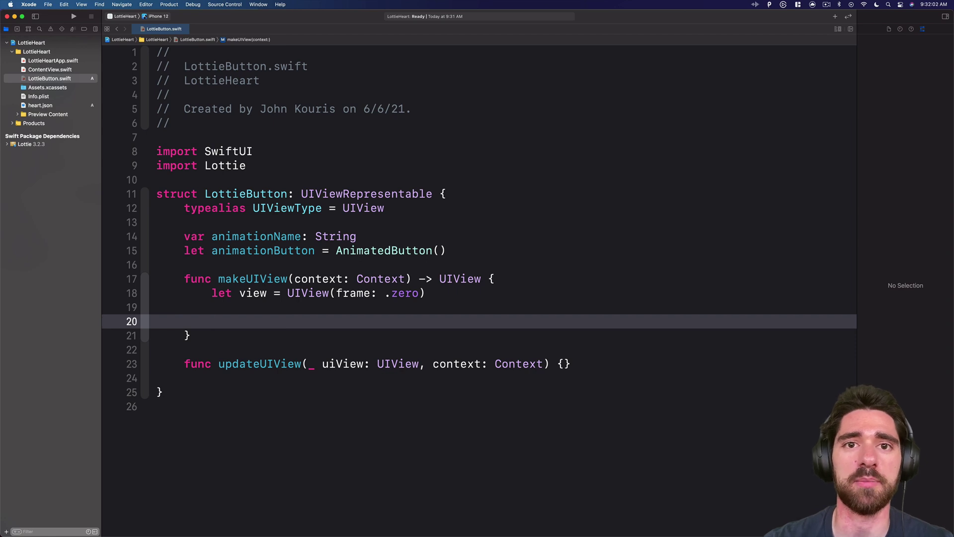
- Add let animation = Animation.named(animationName) on the next line
text(let)
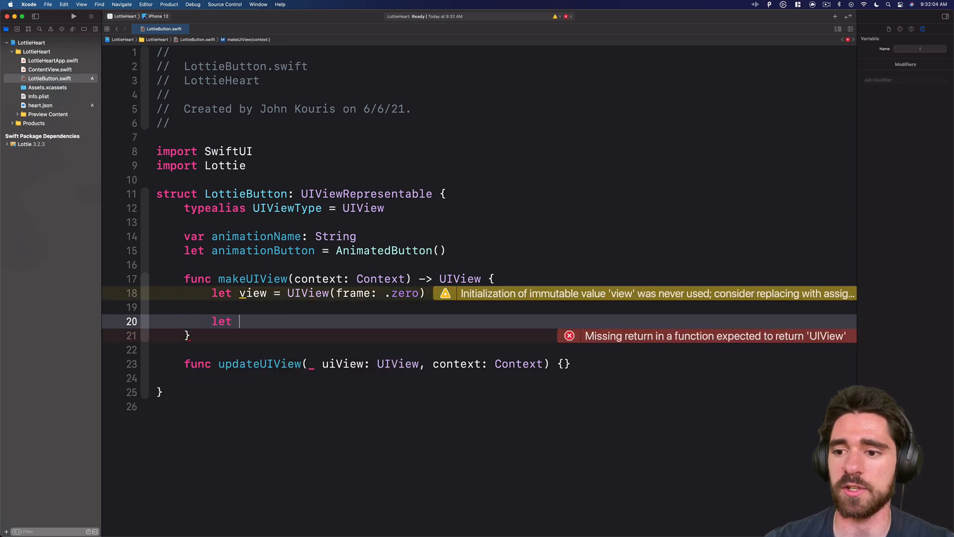
text(animation =)
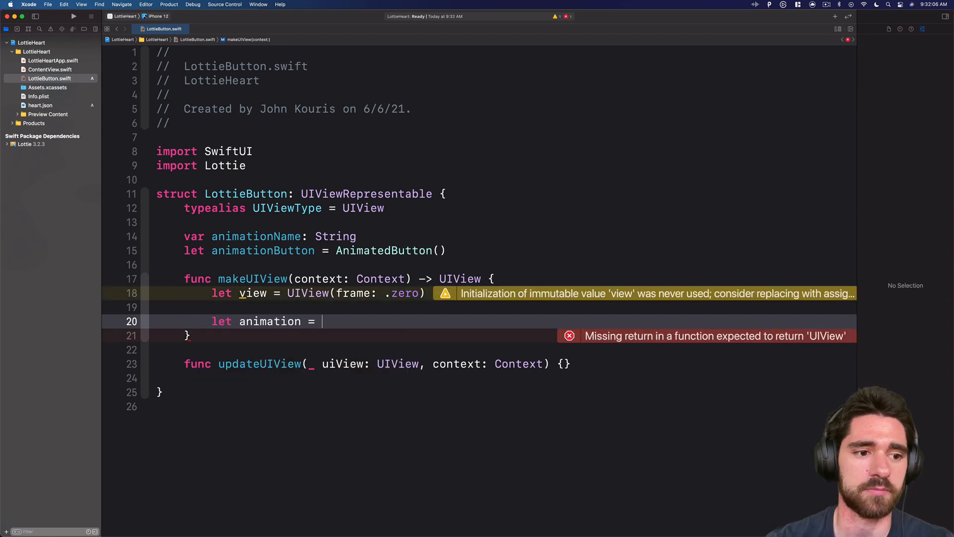
text(Animation)
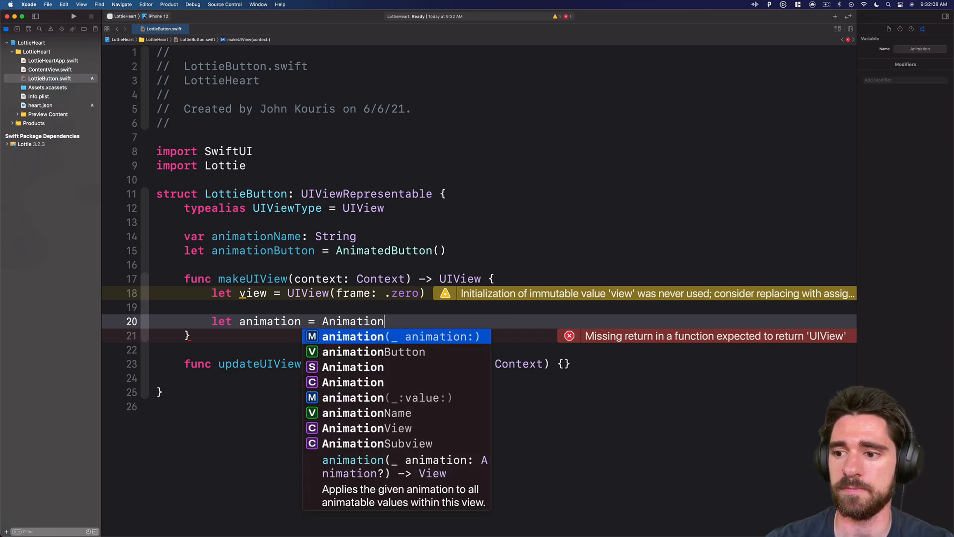
text(.named)
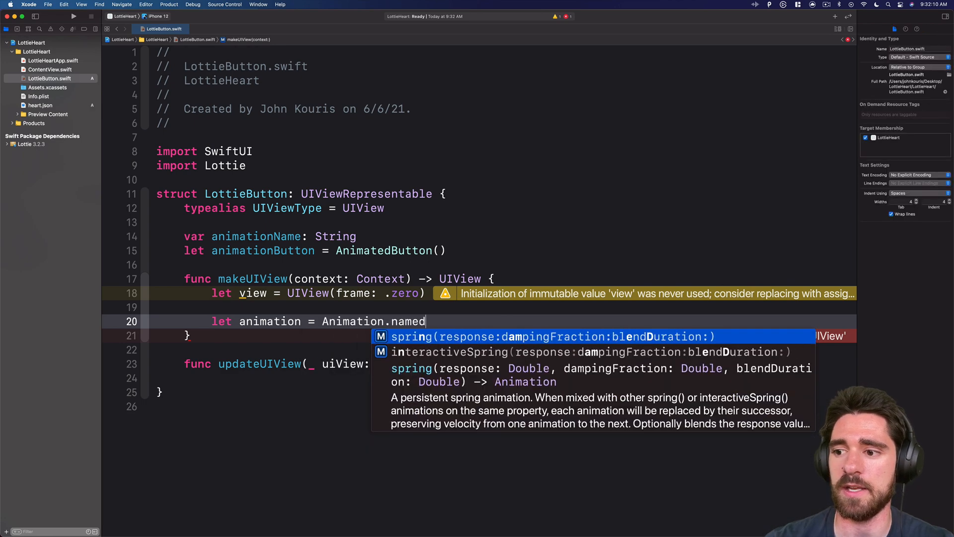
text((animationName)
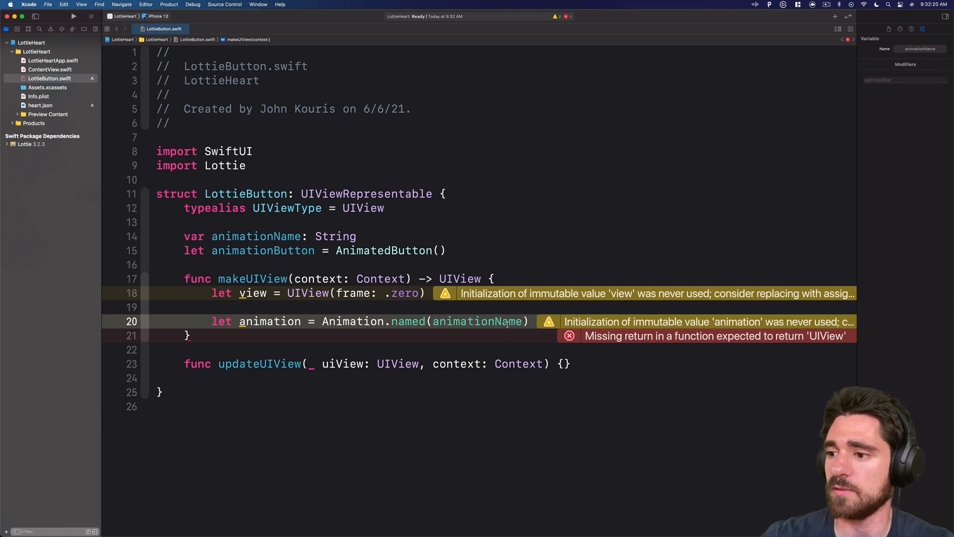
- Assign animation to animationButton and set its contentMode to .scaleAspectFit
key(return)
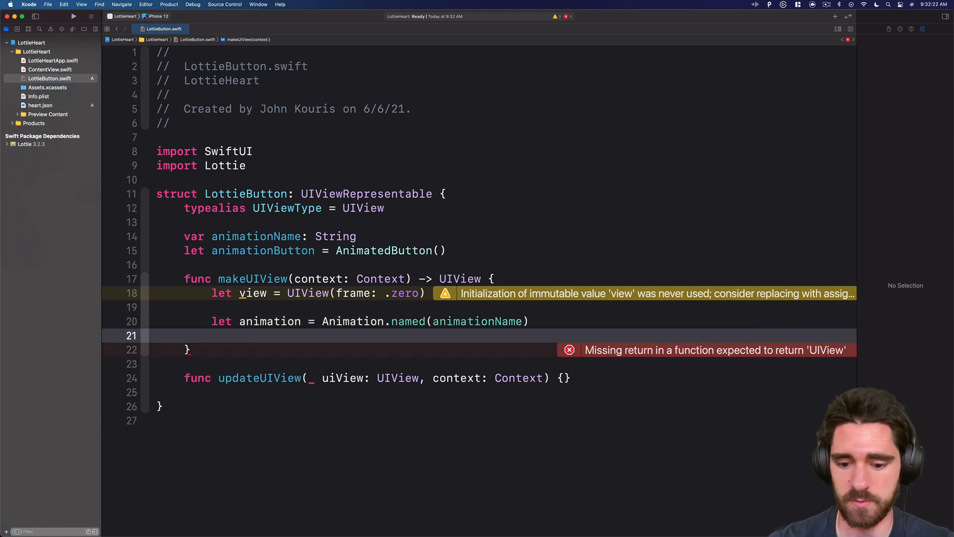
text(animationb)
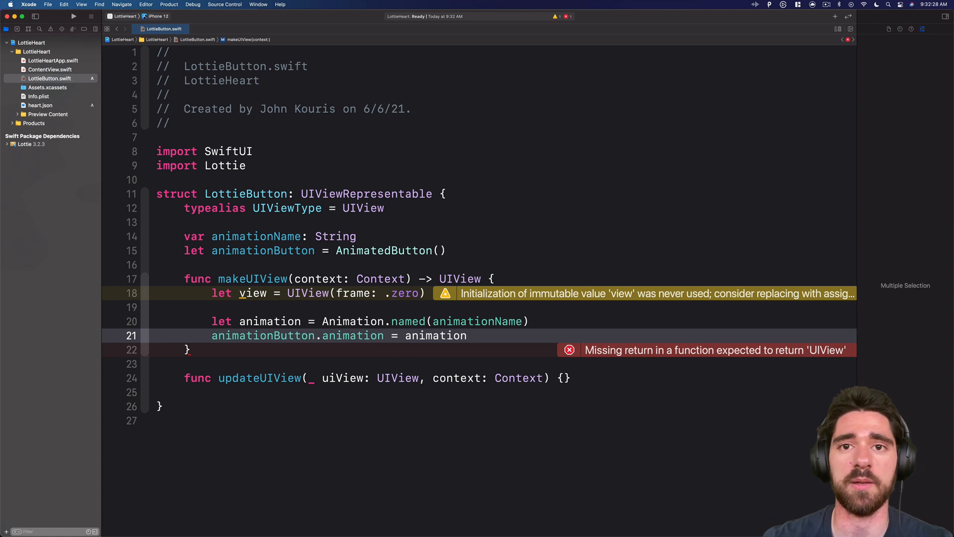
text(animat)
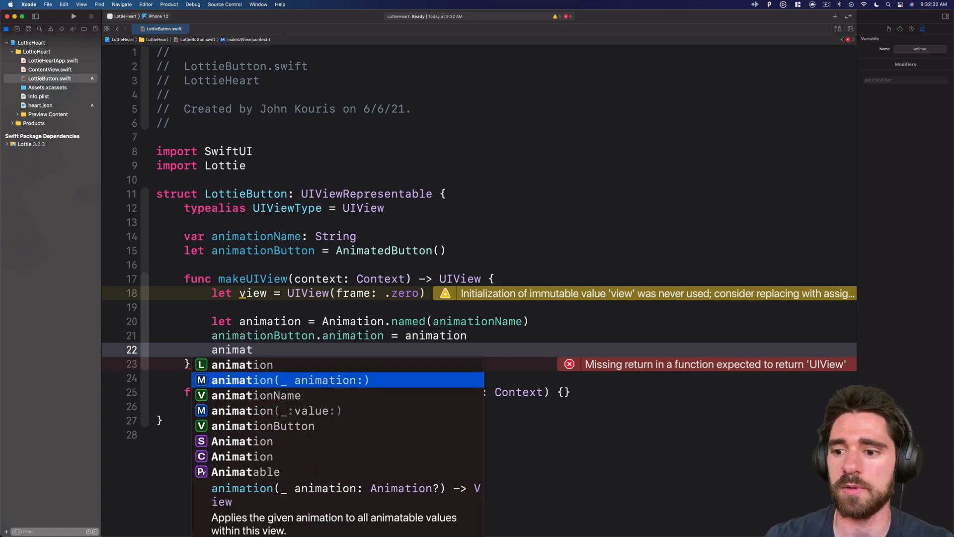
text(animationButton.)
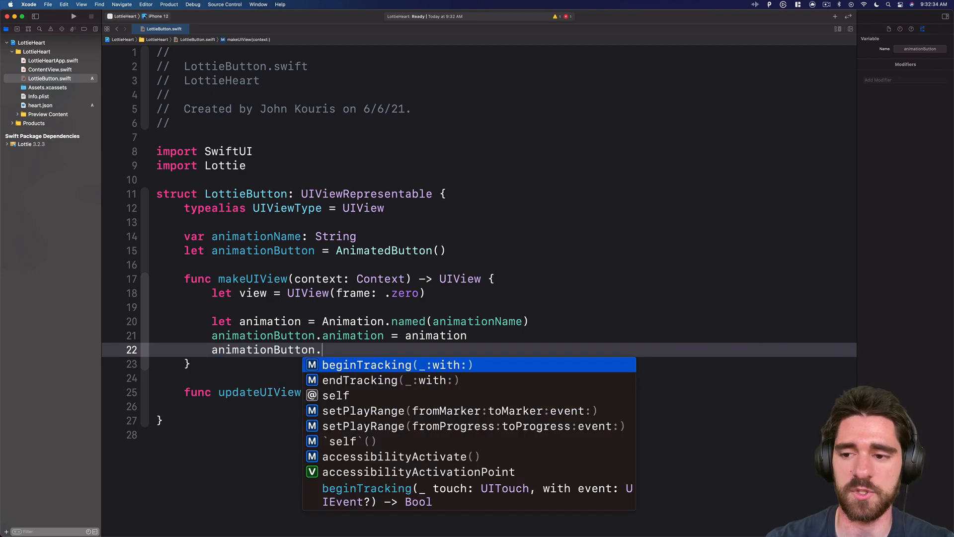
text(contentMode)
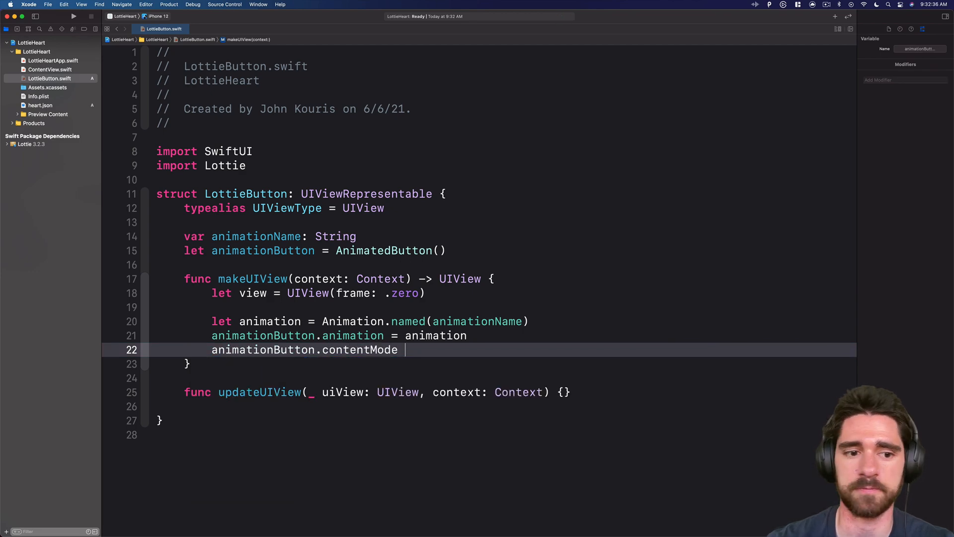
text(= .scaleAspectFit)
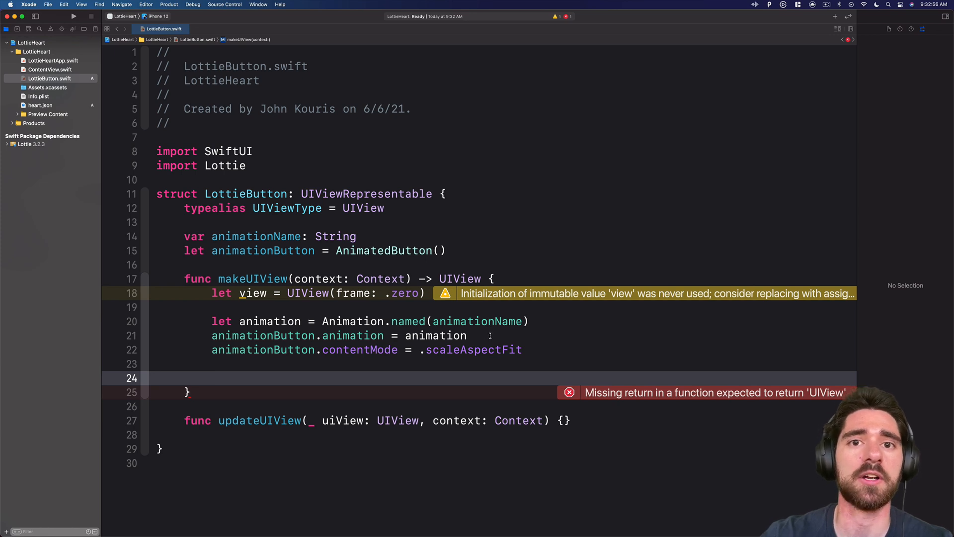
- Play markers touchDownStart to touchDownEnd on .touchUpInside via setPlayRange
text(animationButton)
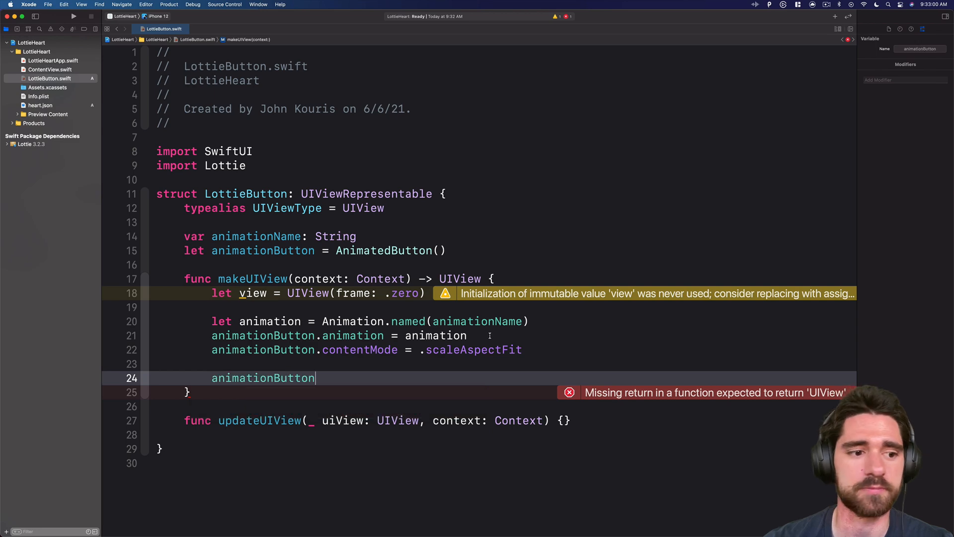
text(.setPlay)
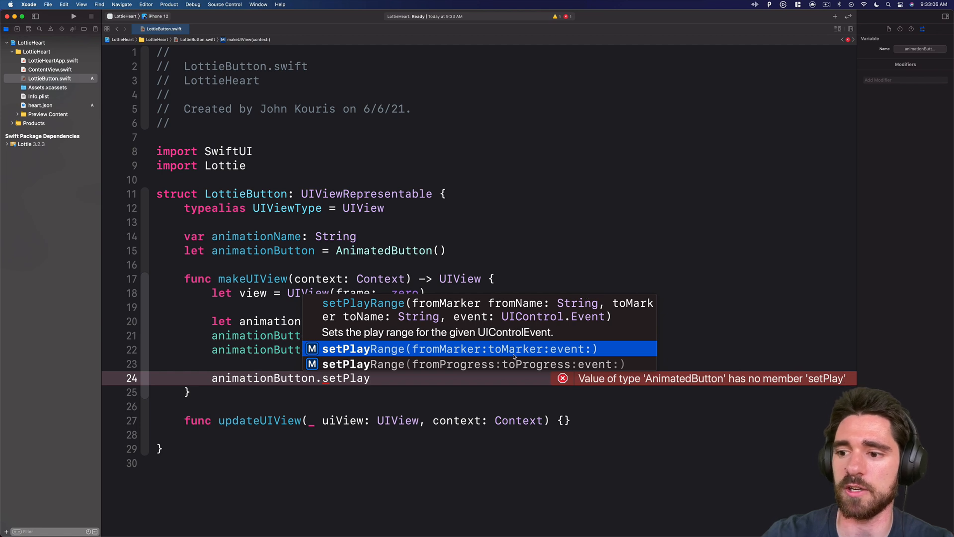
click(454, 348)
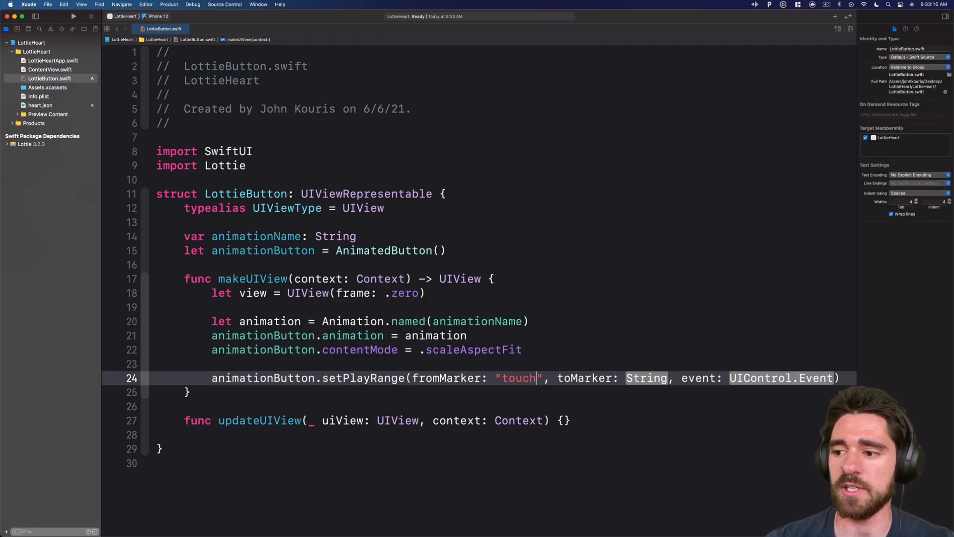
text(DownStart)
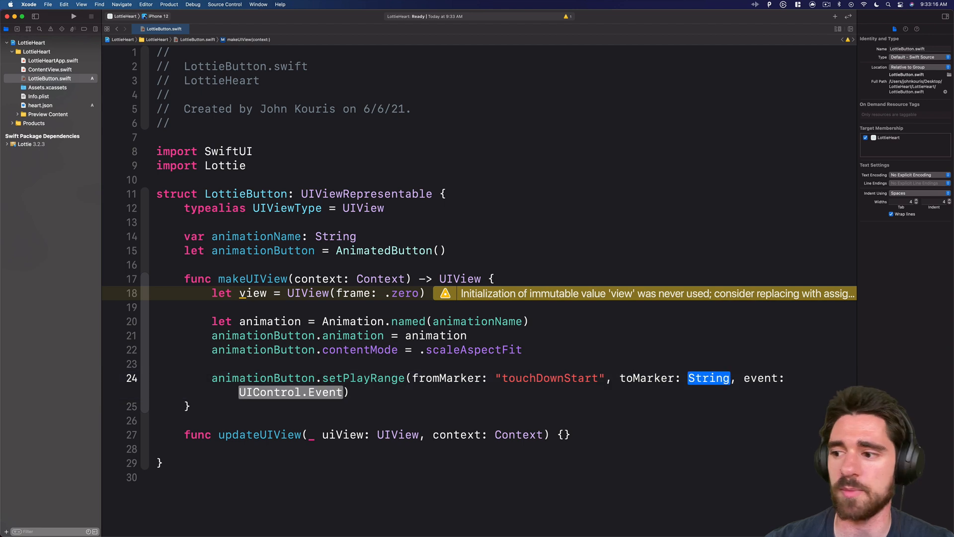
text("tou")
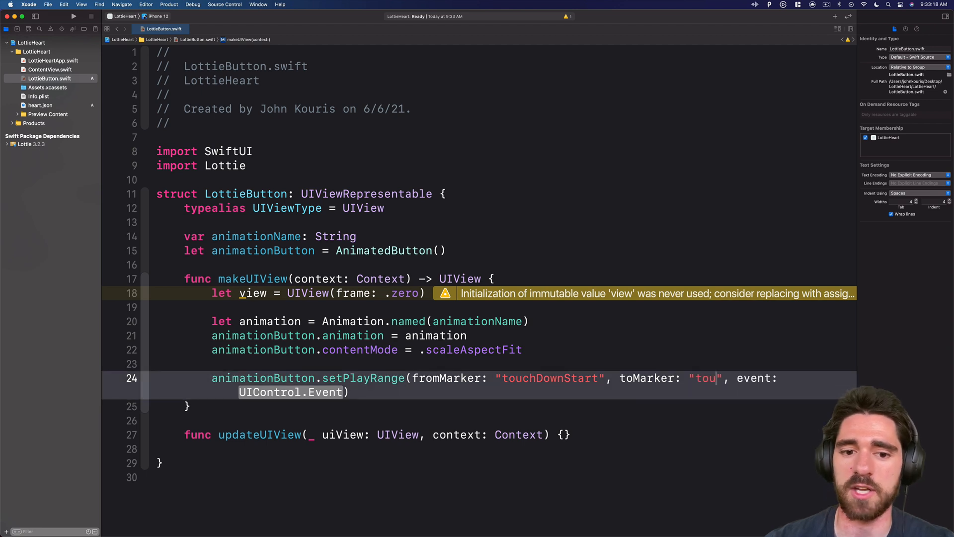
text(chDownEnd)
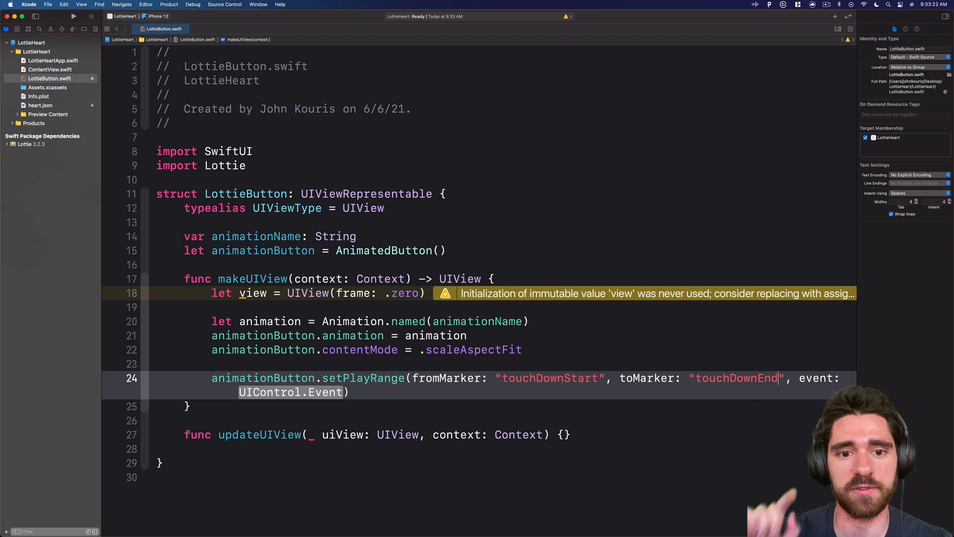
double_click(290, 392)
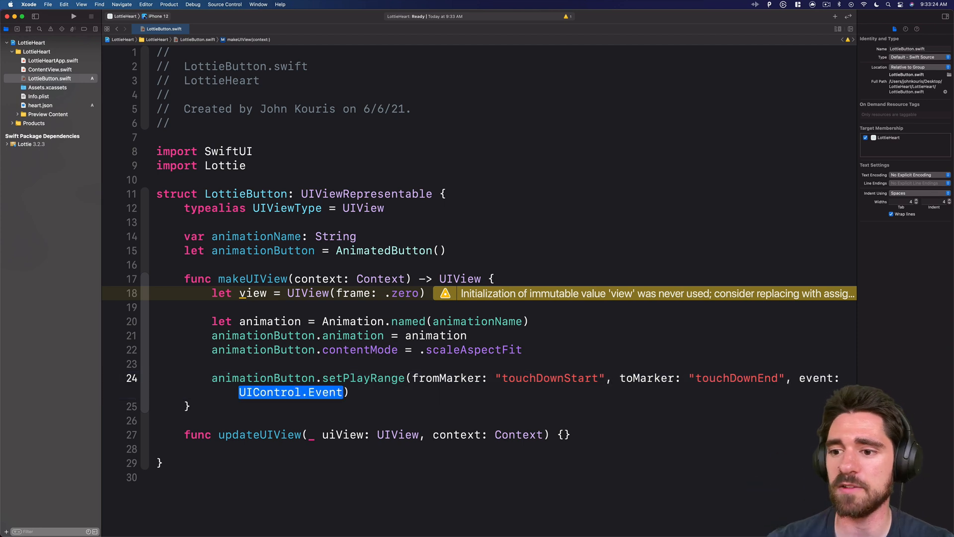
text(.touchUpInsid)
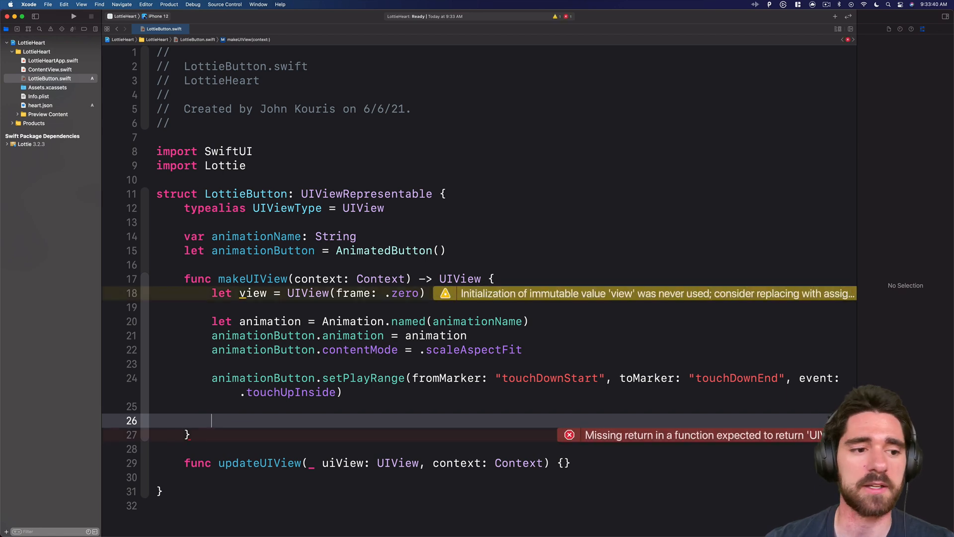
- Set animationButton.translatesAutoresizingMaskIntoConstraints to false and add it as a subview of view
text(animationButton)
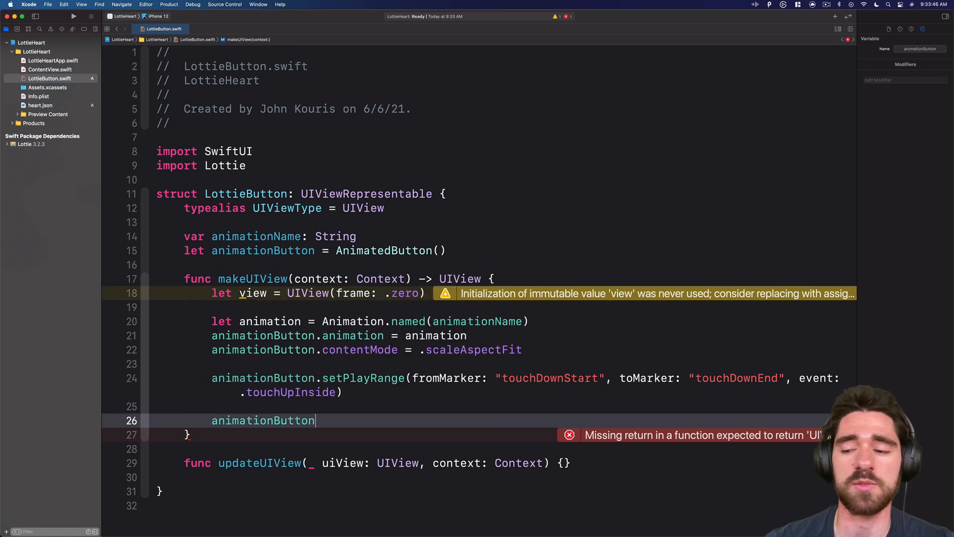
text(.tami)
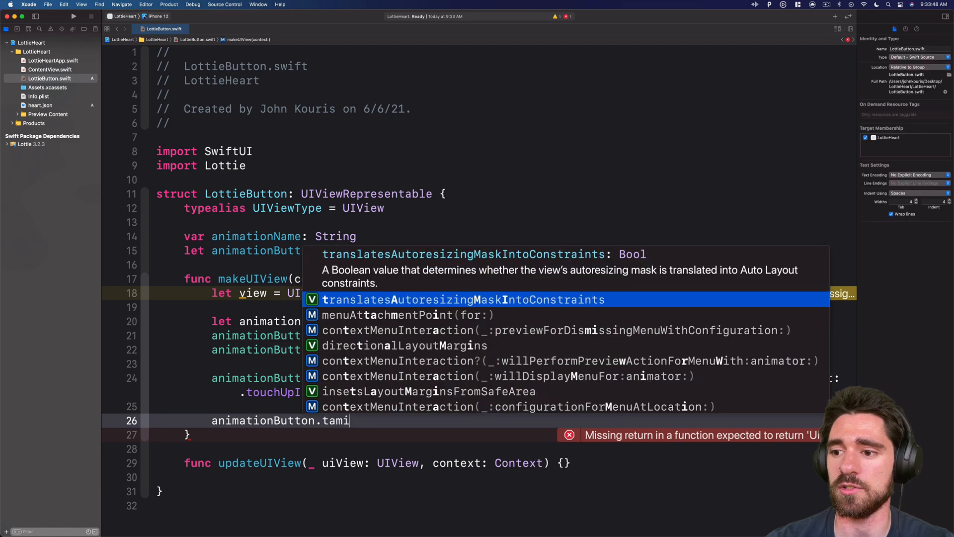
text(c)
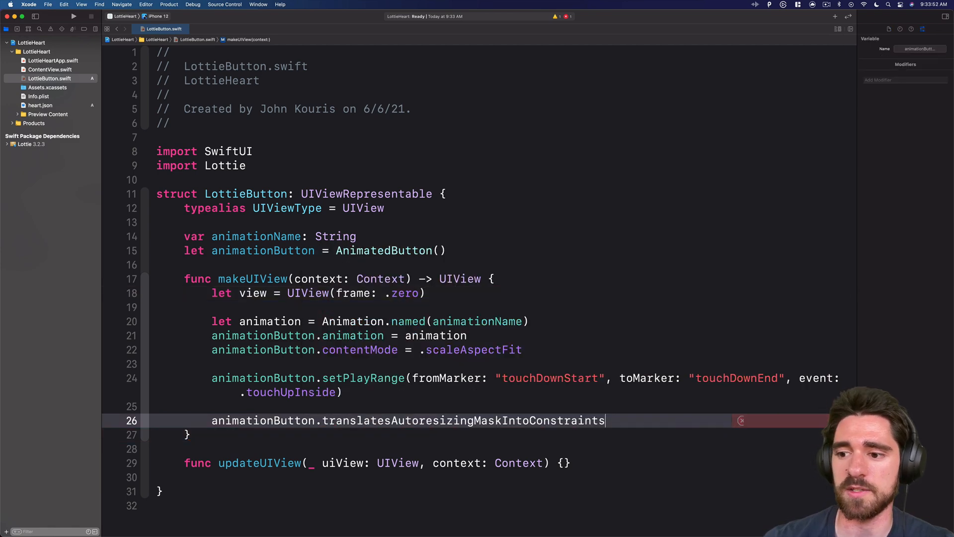
text(= false)
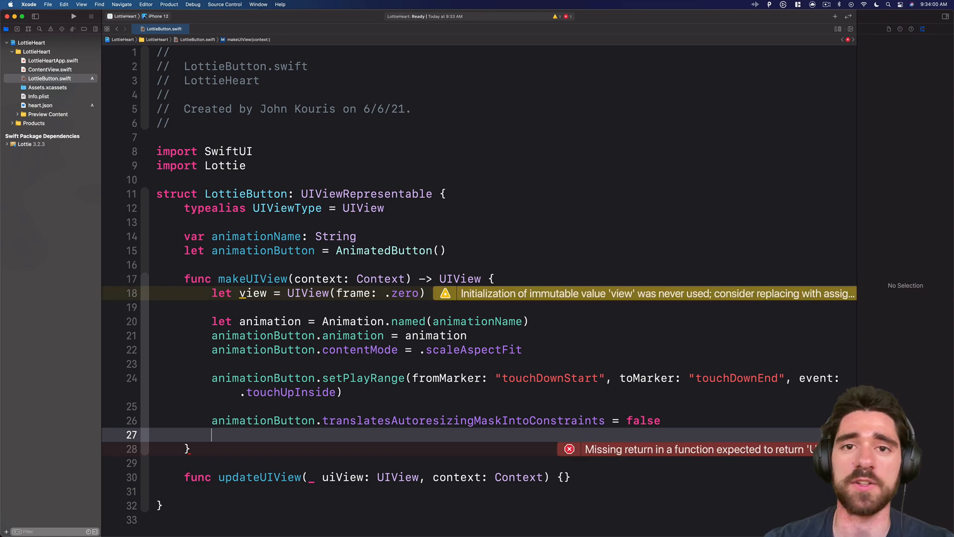
text(view.addSubview(animationButton)
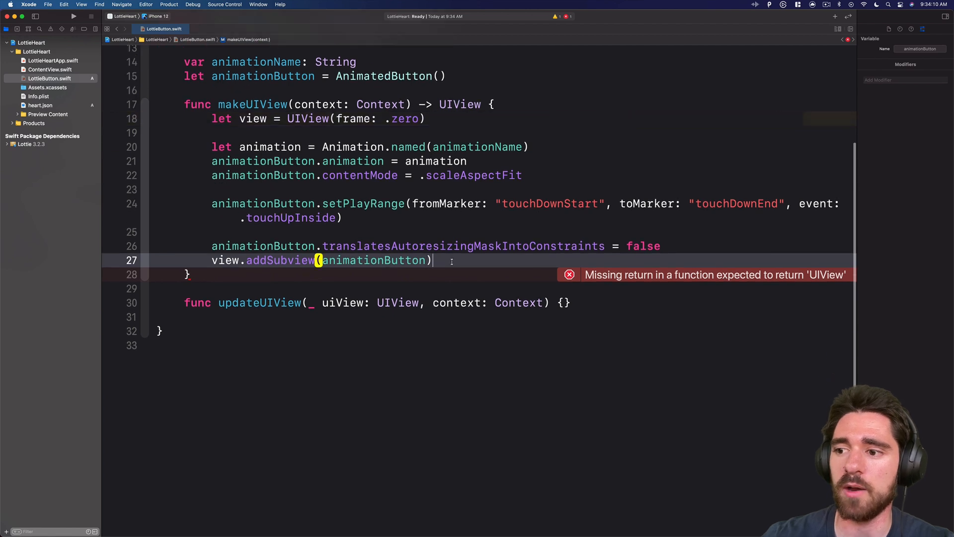
key(Return)
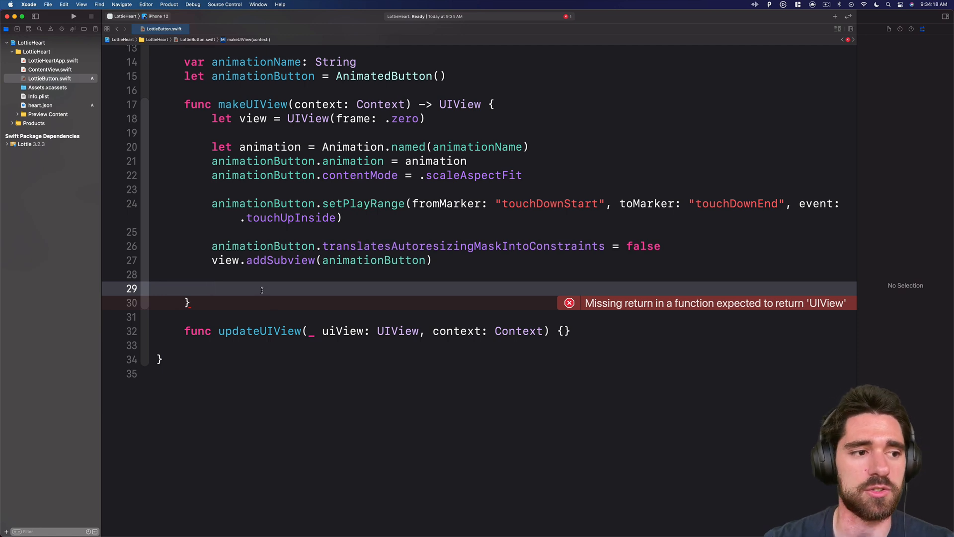
- In NSLayoutConstraint.activate, constrain animationButton's widthAnchor and heightAnchor equal to view's
text(nslayoutcon)
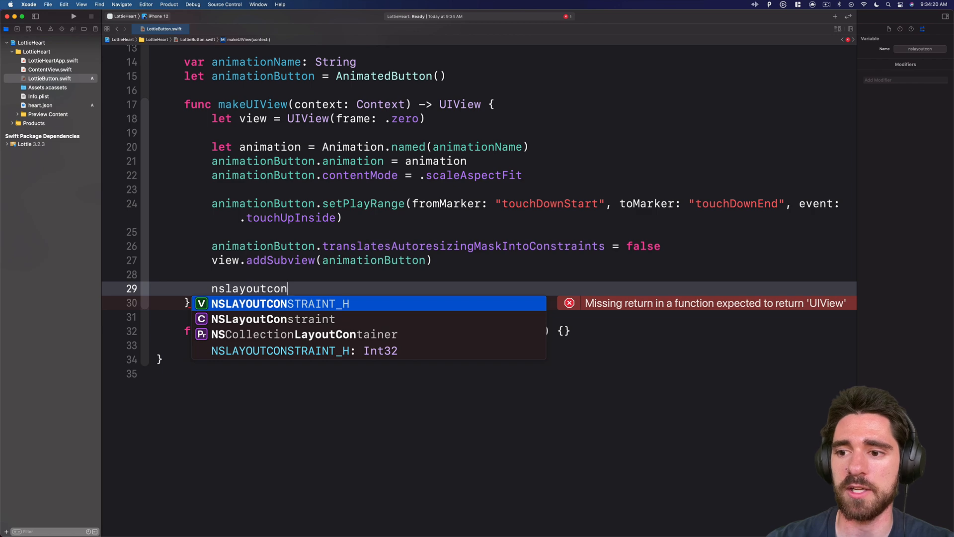
text(NSLayoutConstraint.act)
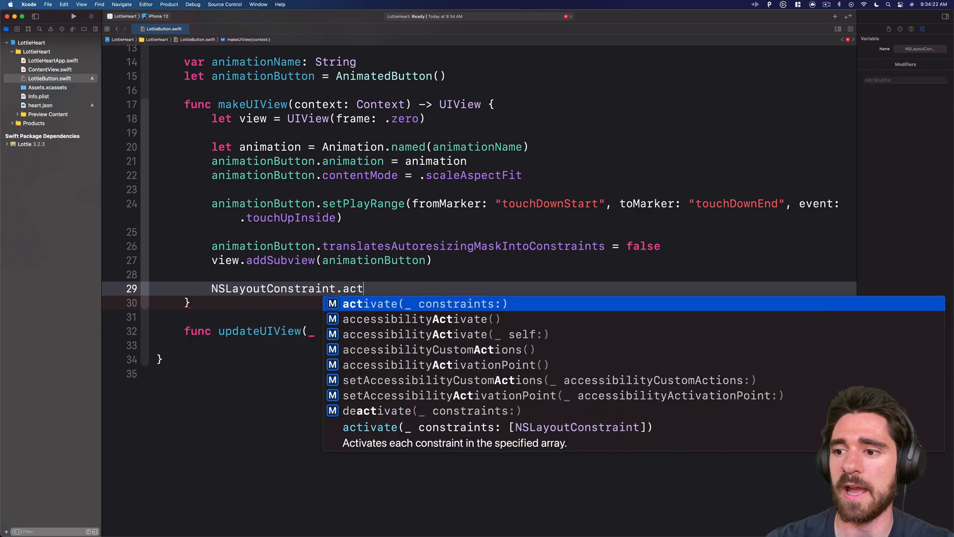
click(424, 304)
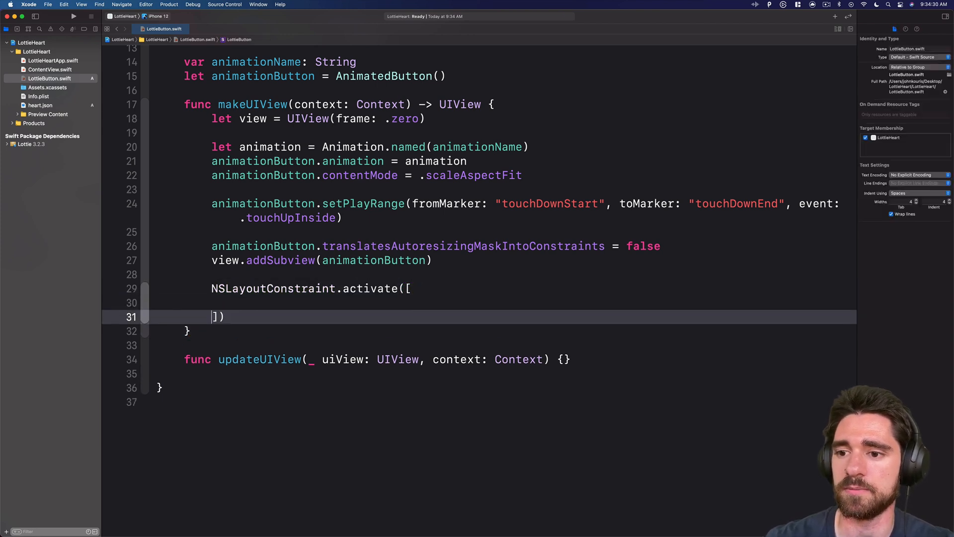
text(ani)
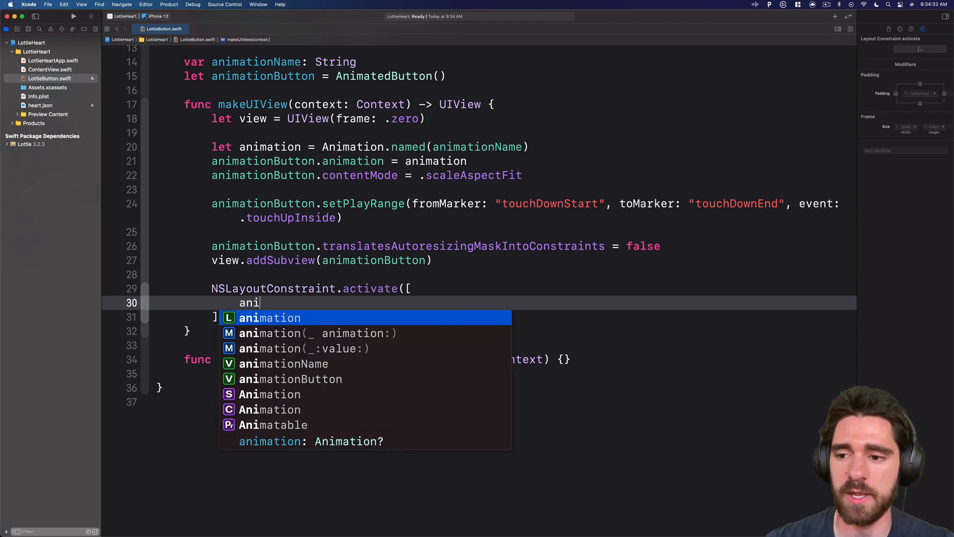
text(animationButton.)
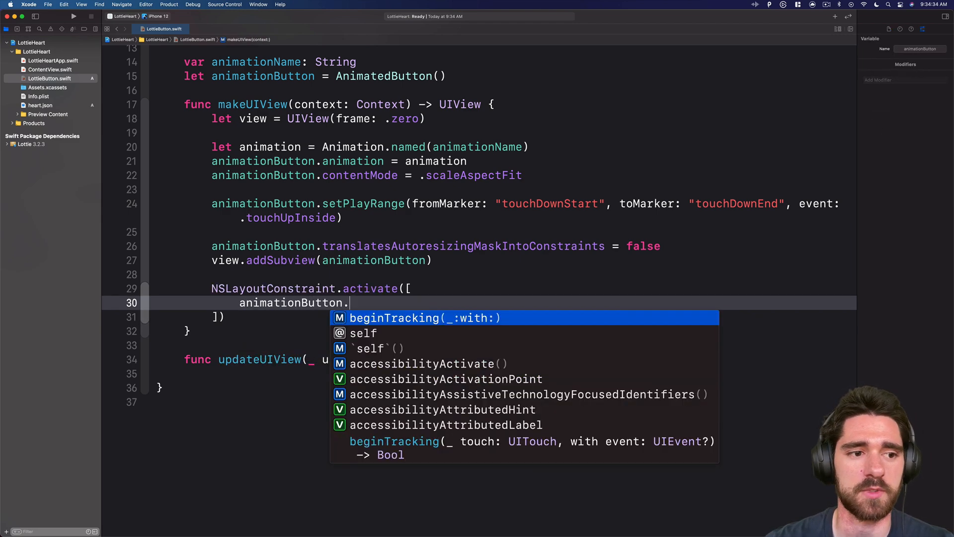
text(widthAnchor)
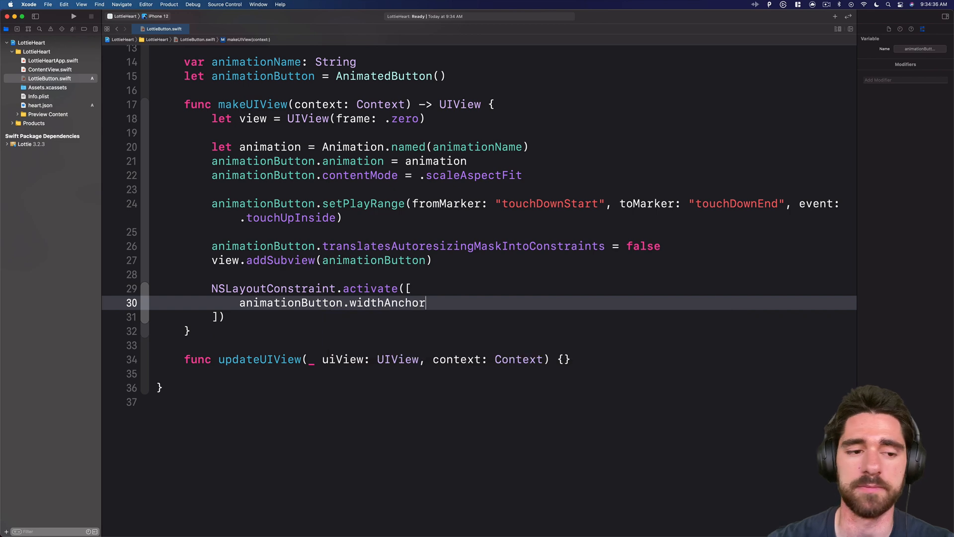
text(.constraint(equalTo: NSLayoutAnchor<NSLayoutDimension>)
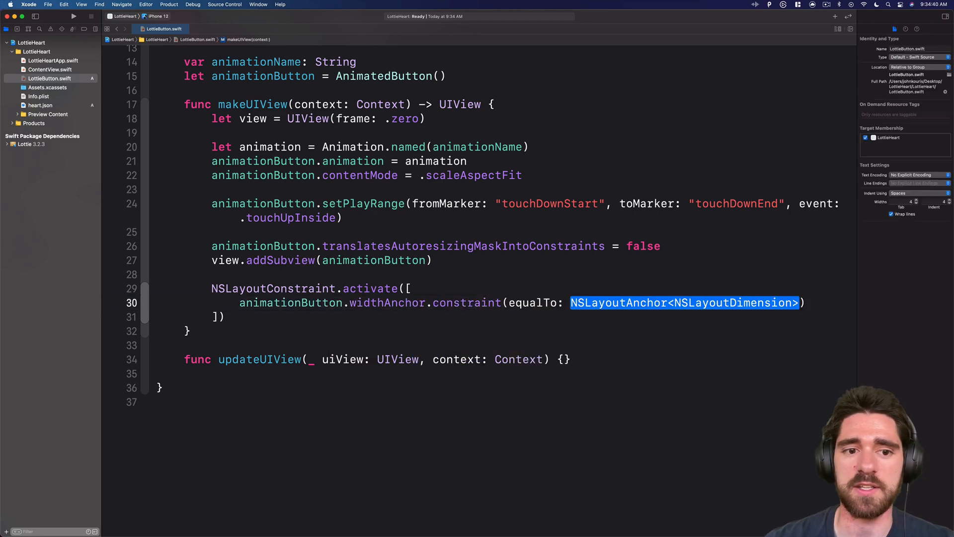
text(view.widthAnchor)
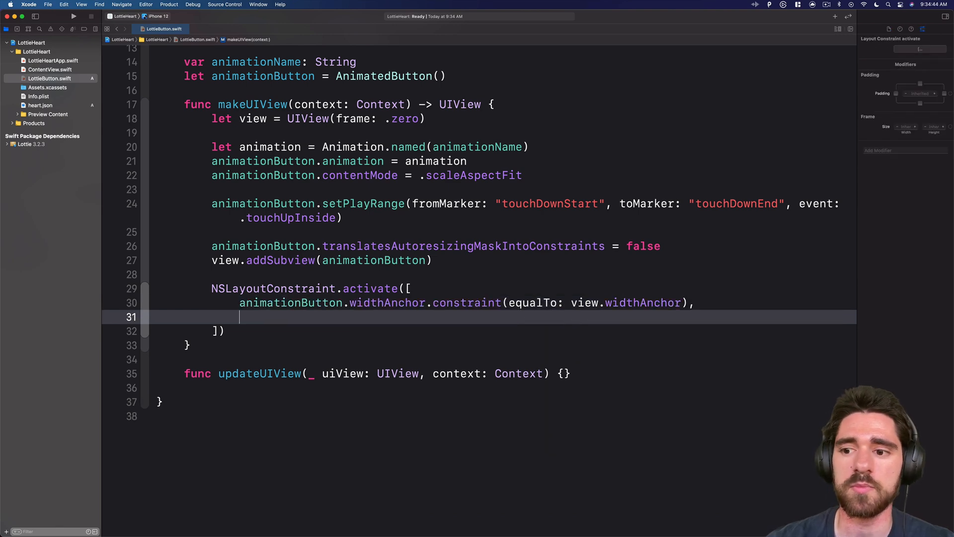
text(animationButton)
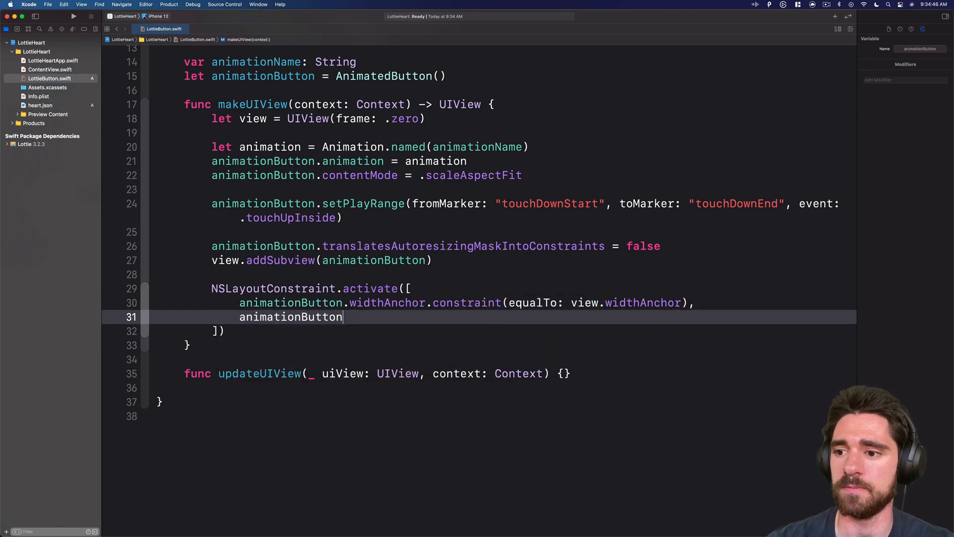
text(.heightAnchor.con)
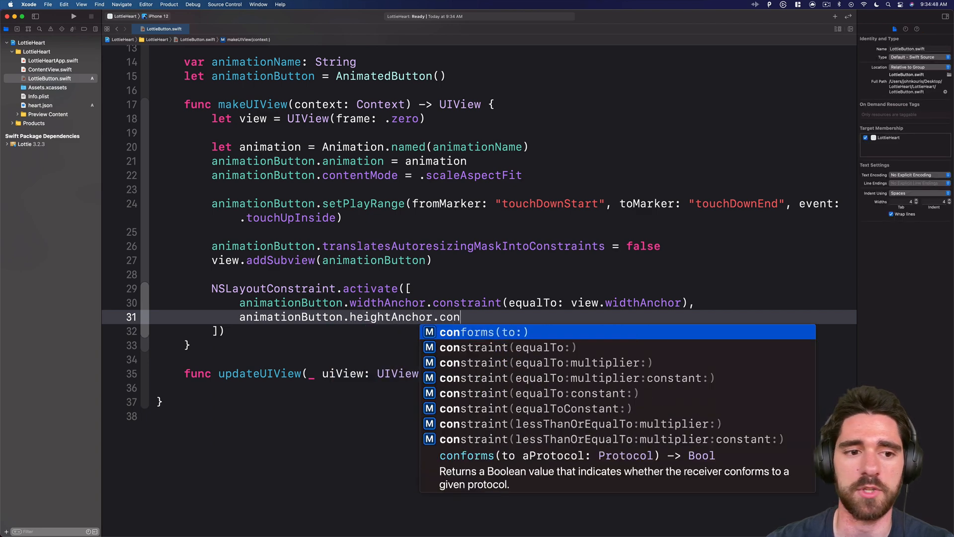
text(straint(equalTo: view.heightAnchor),)
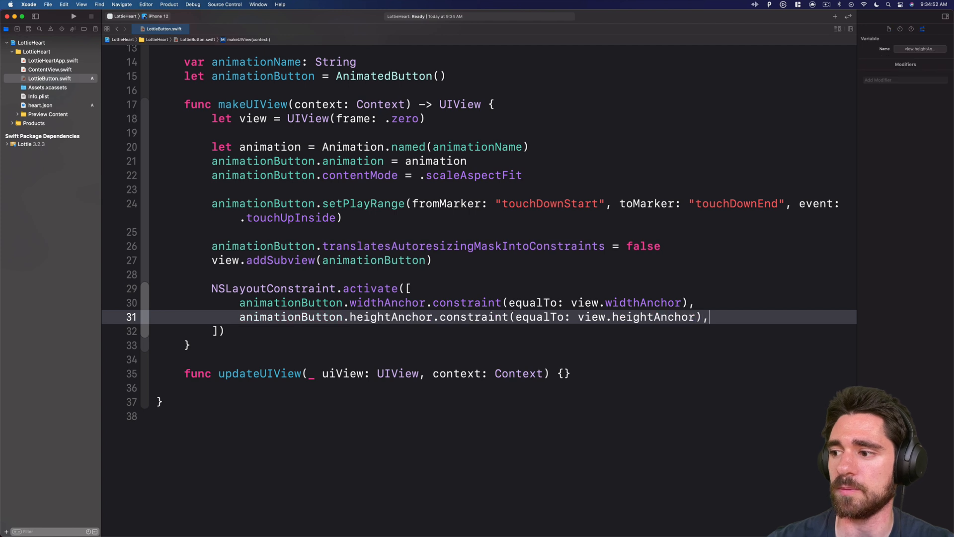
- Add centerXAnchor and centerYAnchor constraints equal to view, then begin the return statement
text(animation)
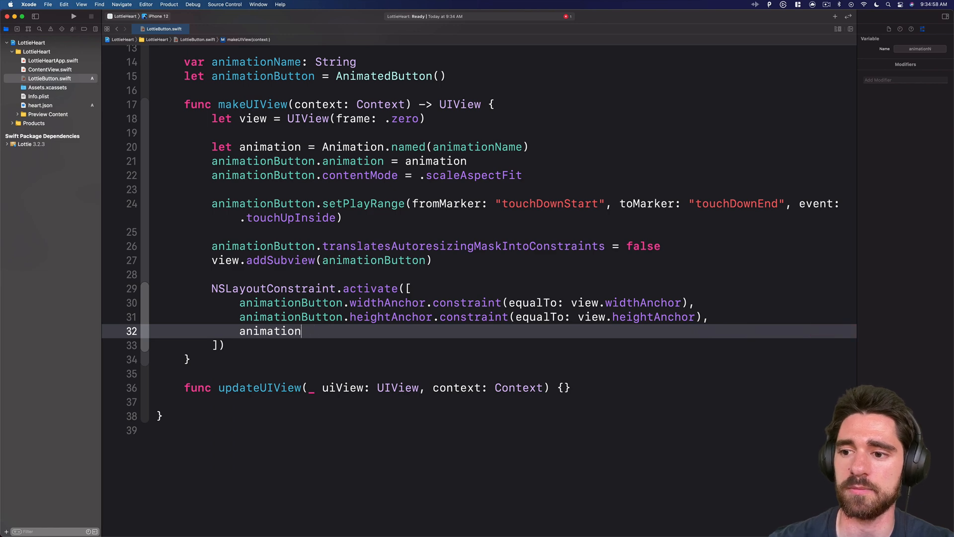
text(Button.)
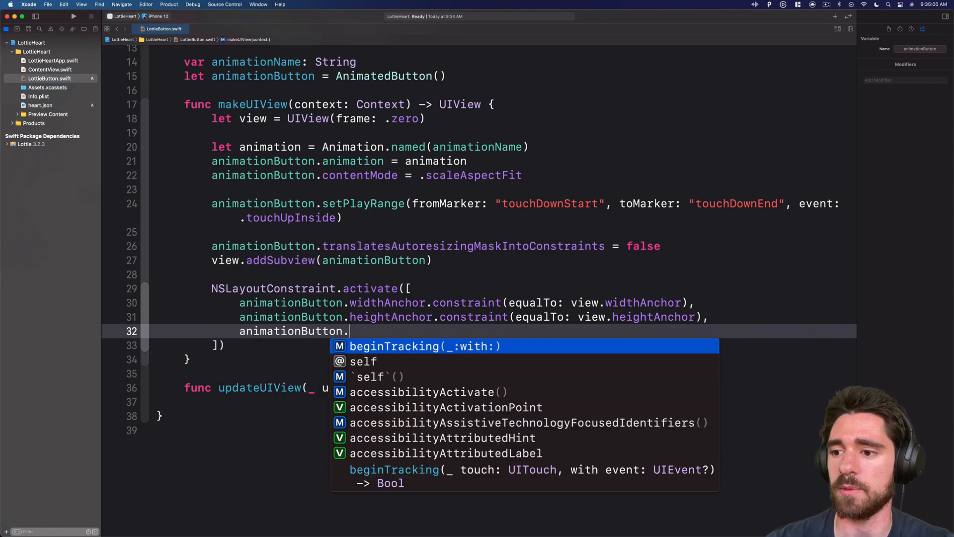
text(center)
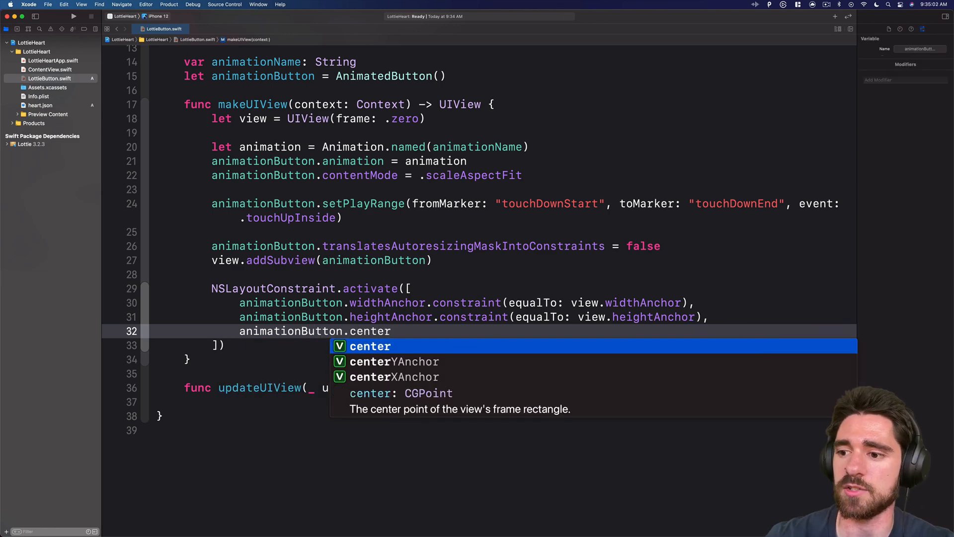
text(XAnchor.constraint(equalTo: v)
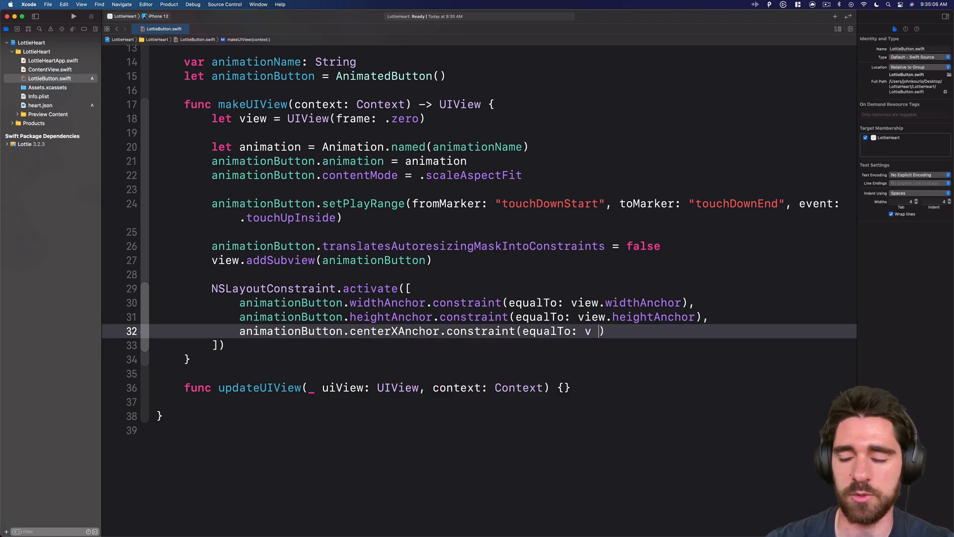
text(iew)
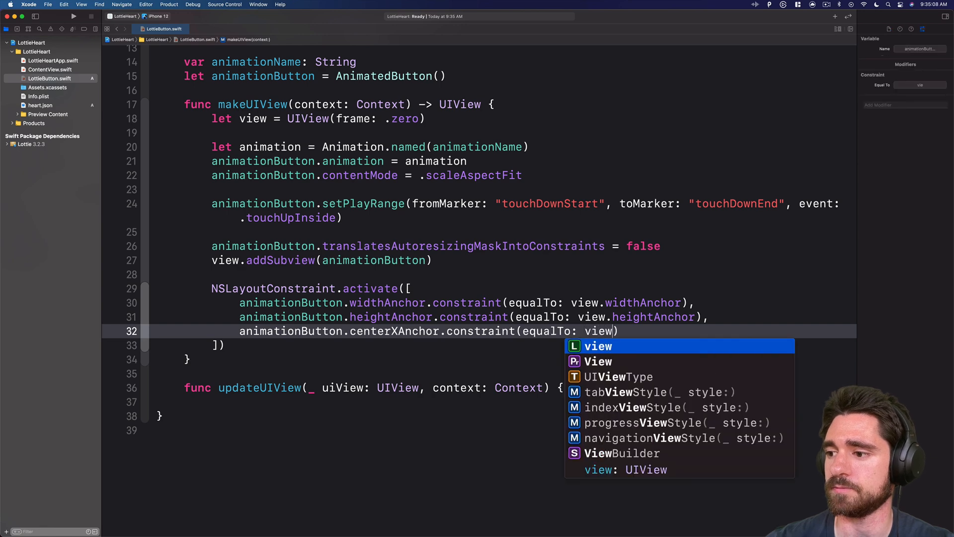
text(.centerXAnchor)
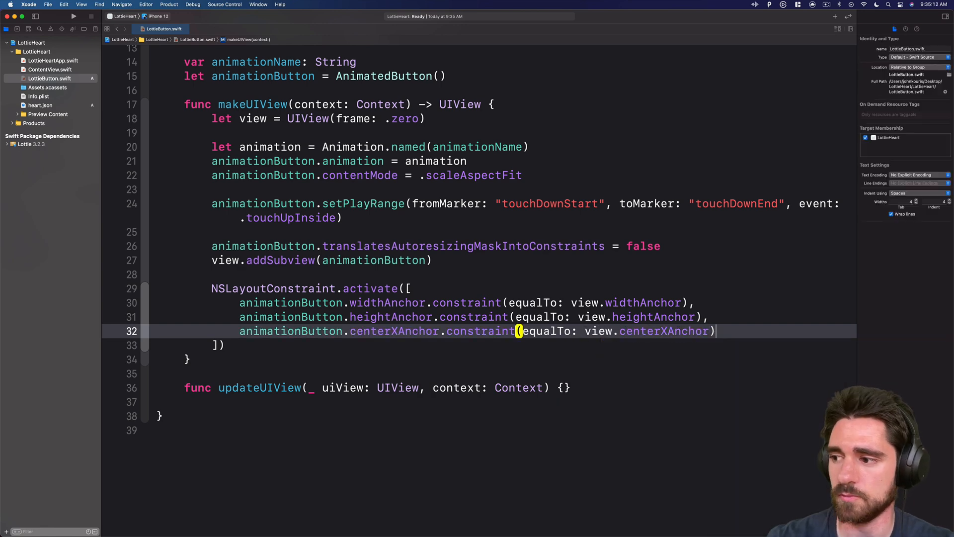
text(,)
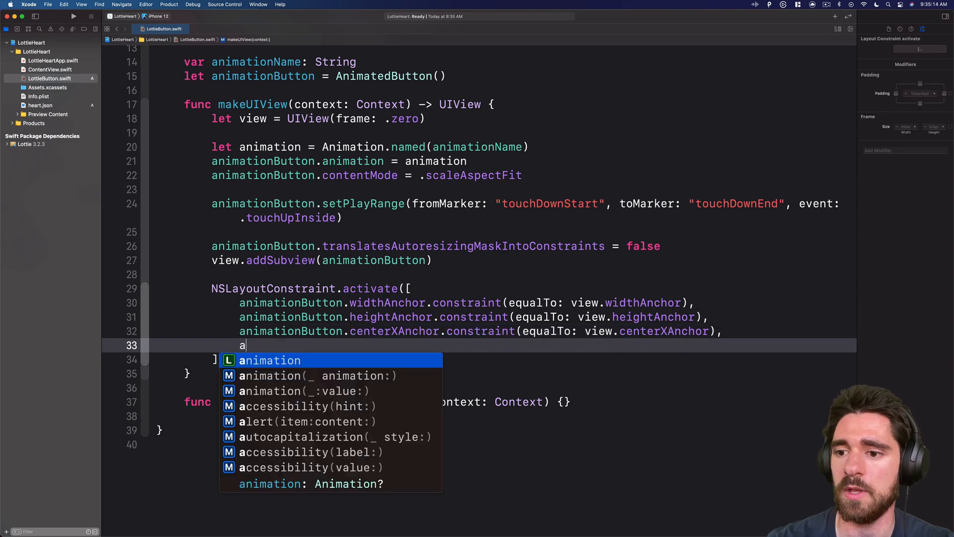
text(nimationButton.)
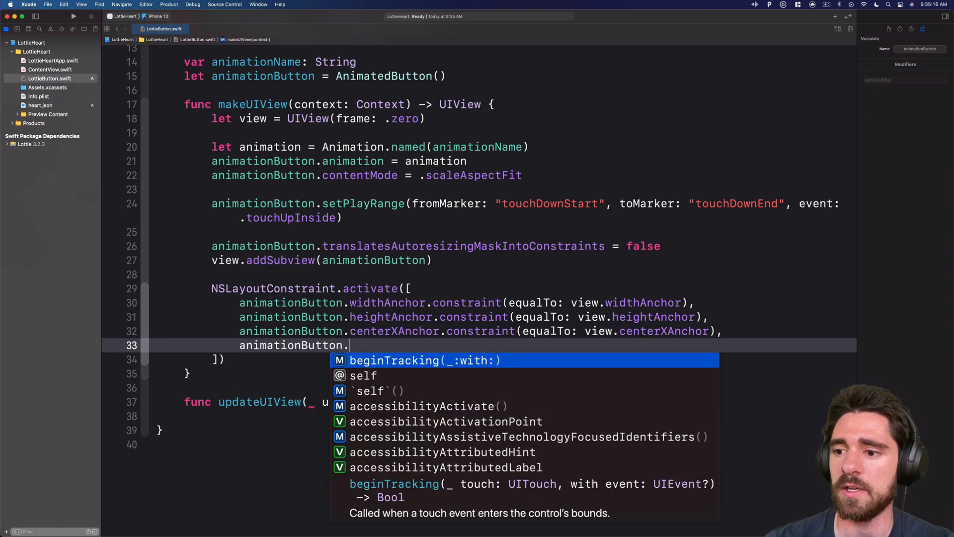
text(centerYAnchor)
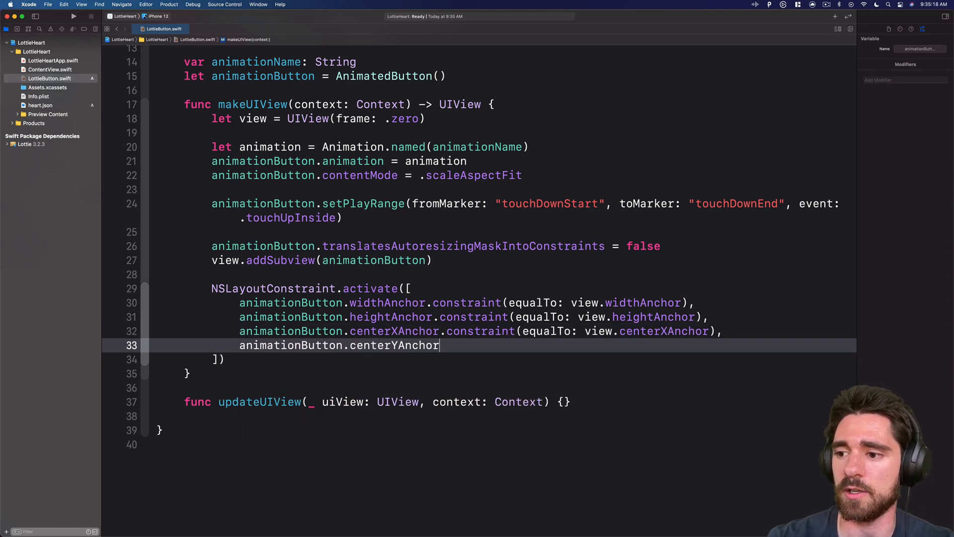
text(.constraint(equalTo: view.centerYAnchor)
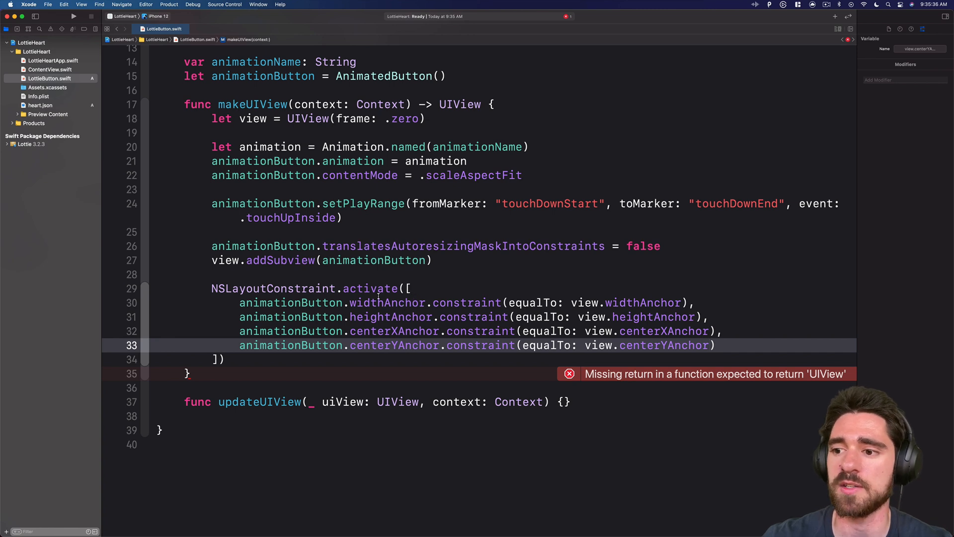
double_click(387, 303)
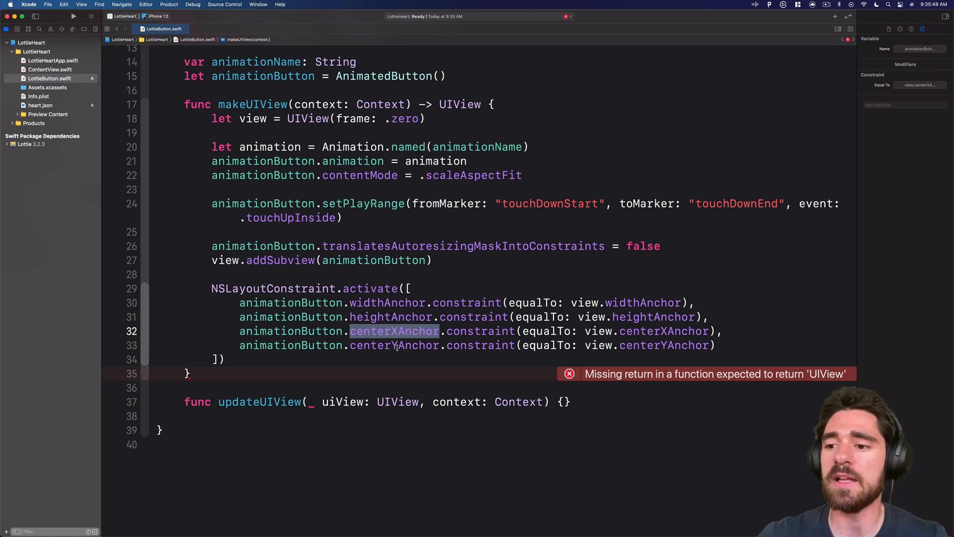
double_click(395, 345)
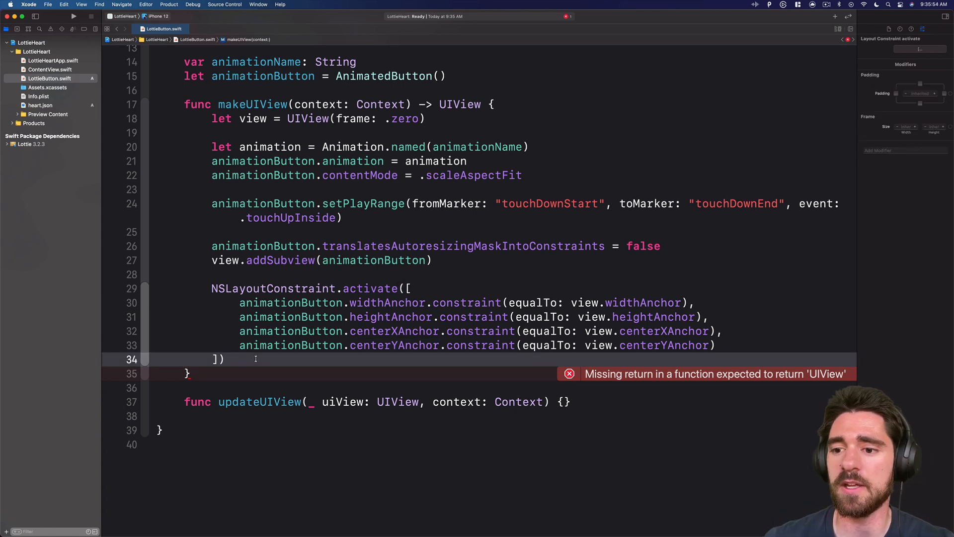
text(return)
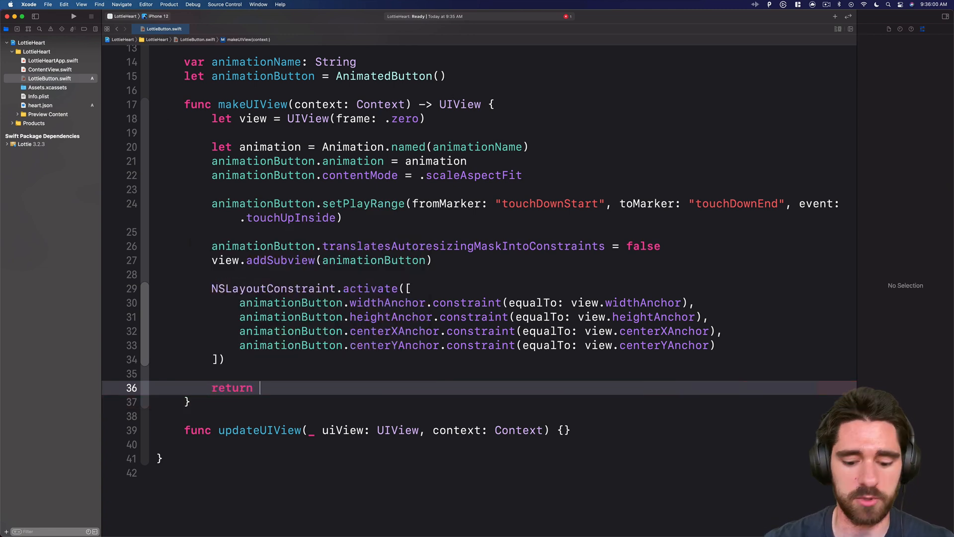
- Finish makeUIView with return view and switch to ContentView.swift
text(view)
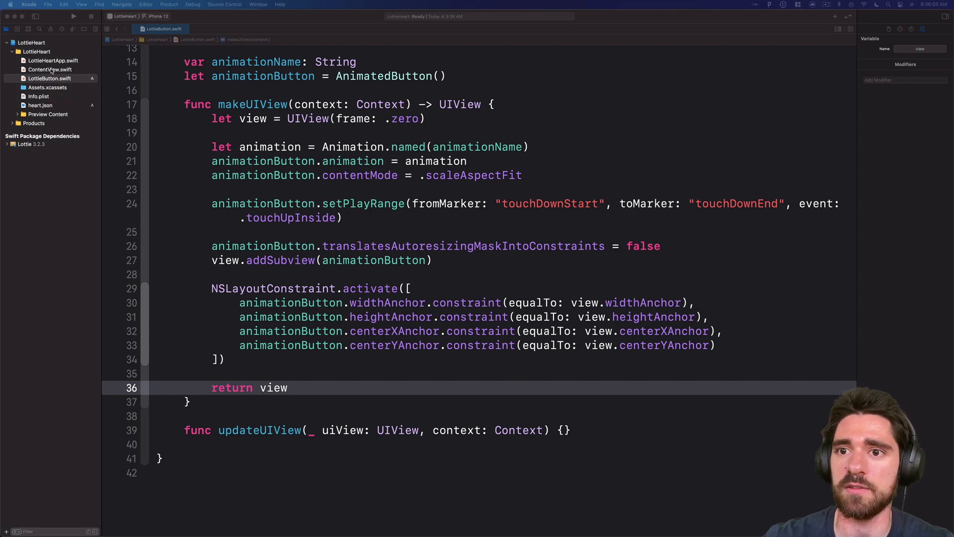
click(51, 69)
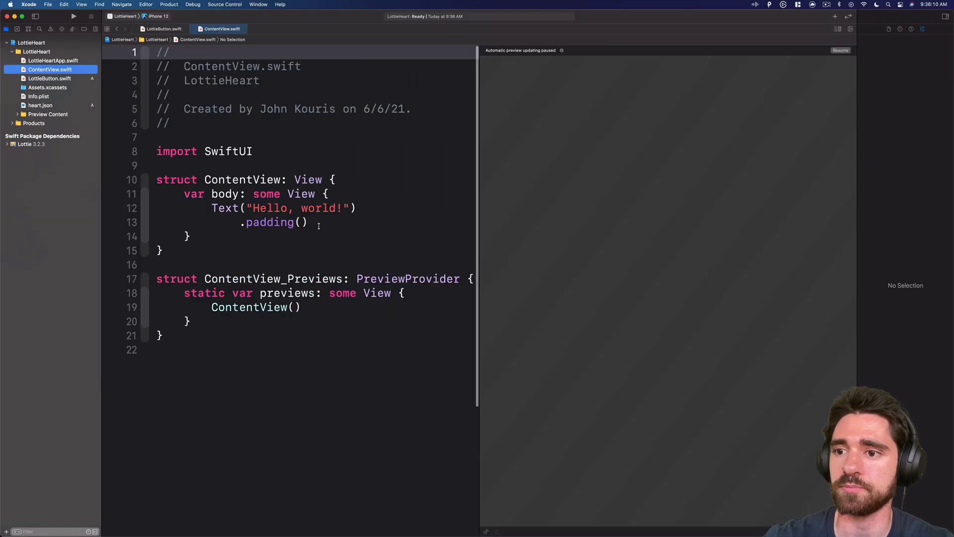
- Replace Text("Hello, world!").padding() with LottieButton(animationName: "heart") and tap the preview heart
drag(211, 208, 308, 222)
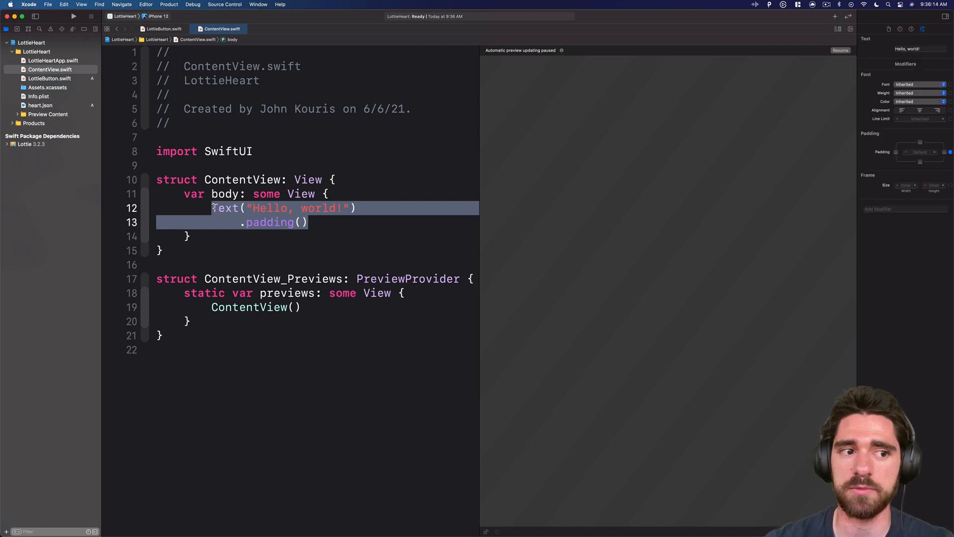
text(LottieButton(animationName: "hea)
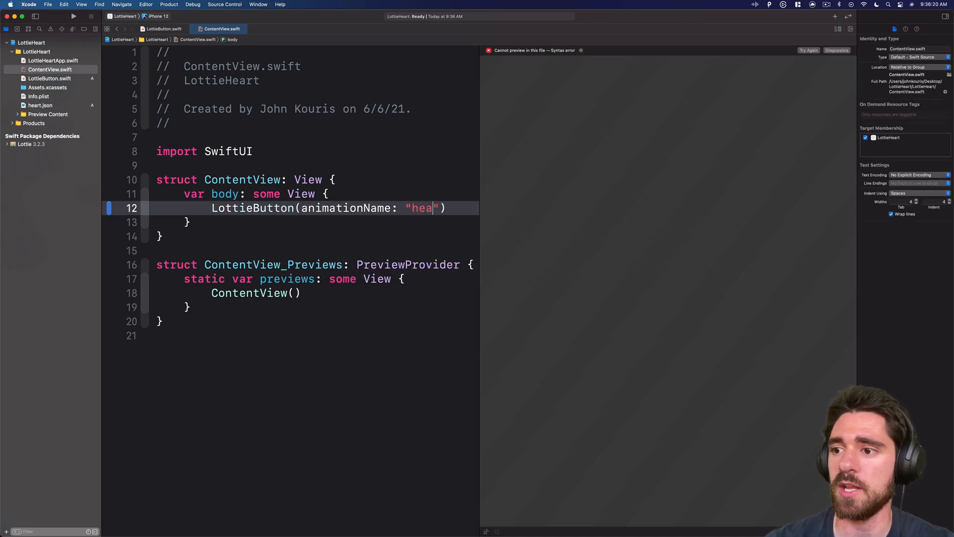
text(rt)
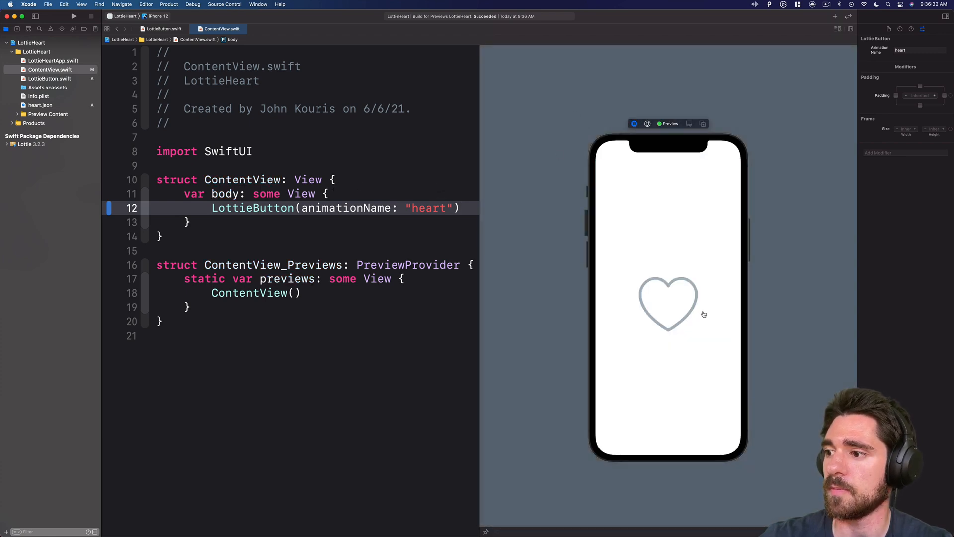
click(670, 307)
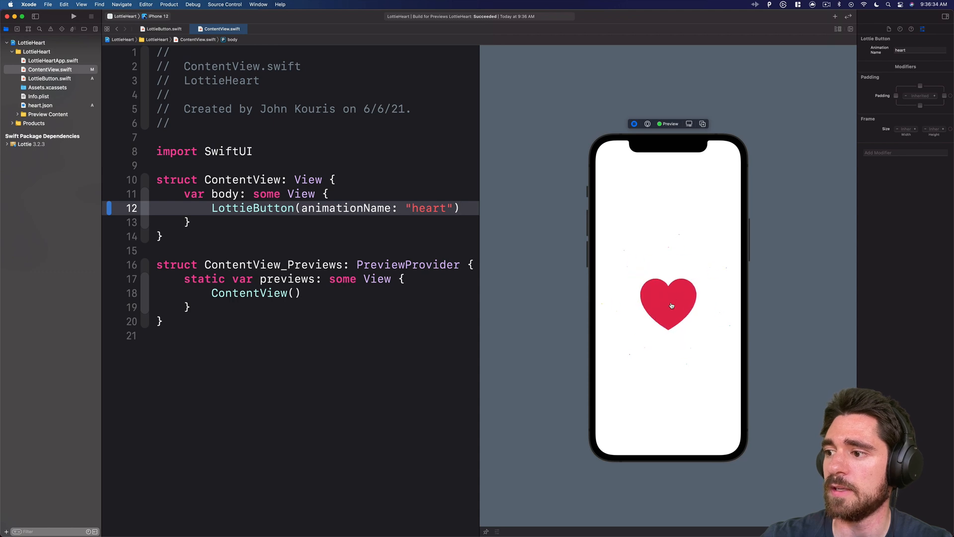